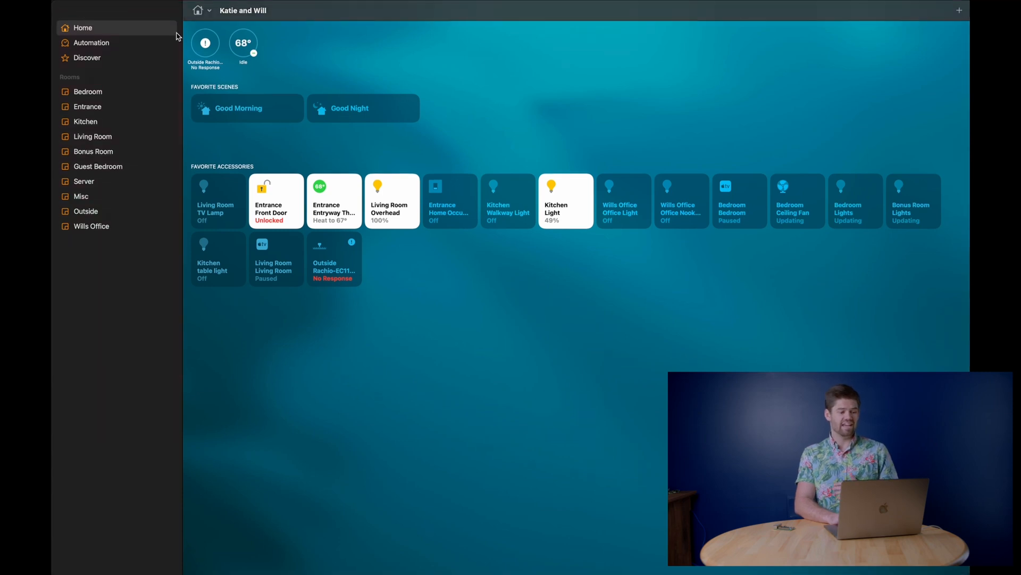
{"action": "mouse_move", "coordinate": [399, 217]}
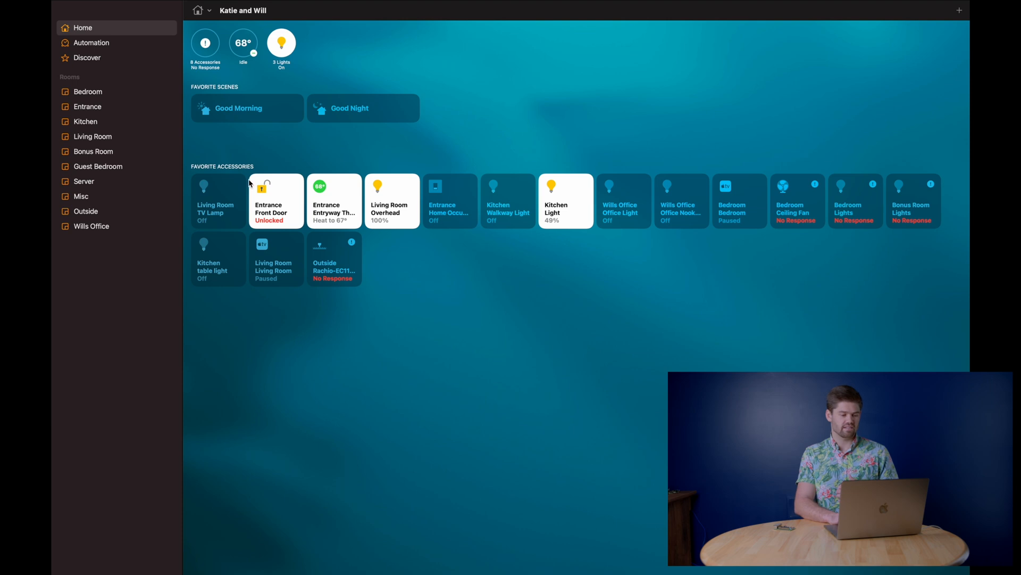
Lock the Entrance Front Door and switch to the Bedroom room's accessories.
{"action": "left_click", "coordinate": [276, 200]}
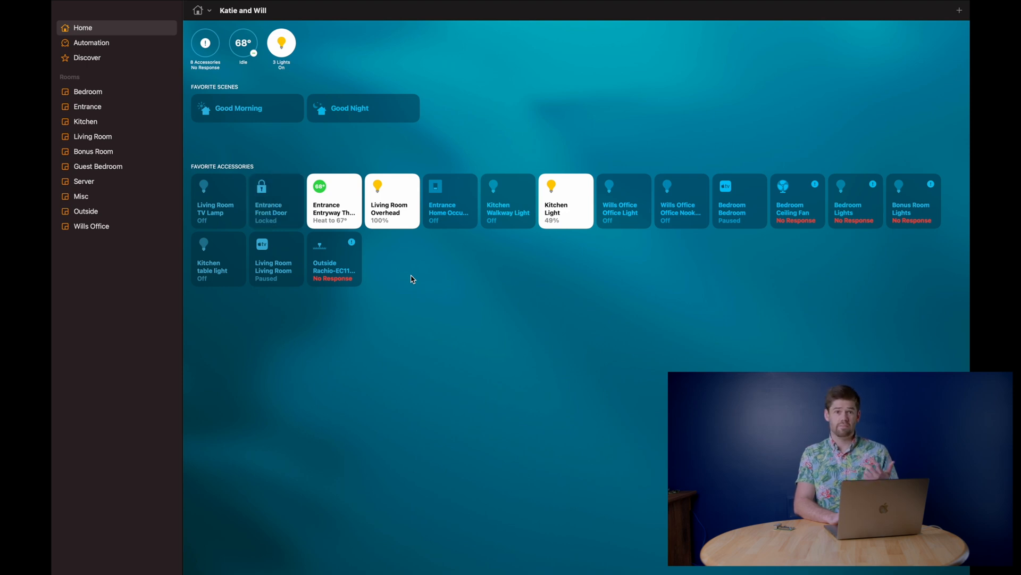
{"action": "mouse_move", "coordinate": [825, 263]}
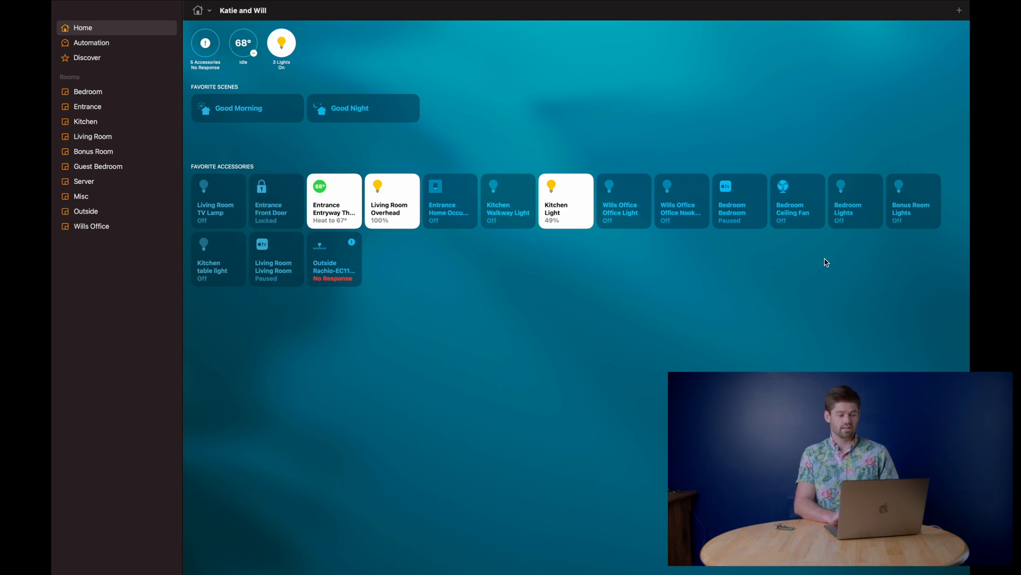
{"action": "left_click", "coordinate": [89, 92]}
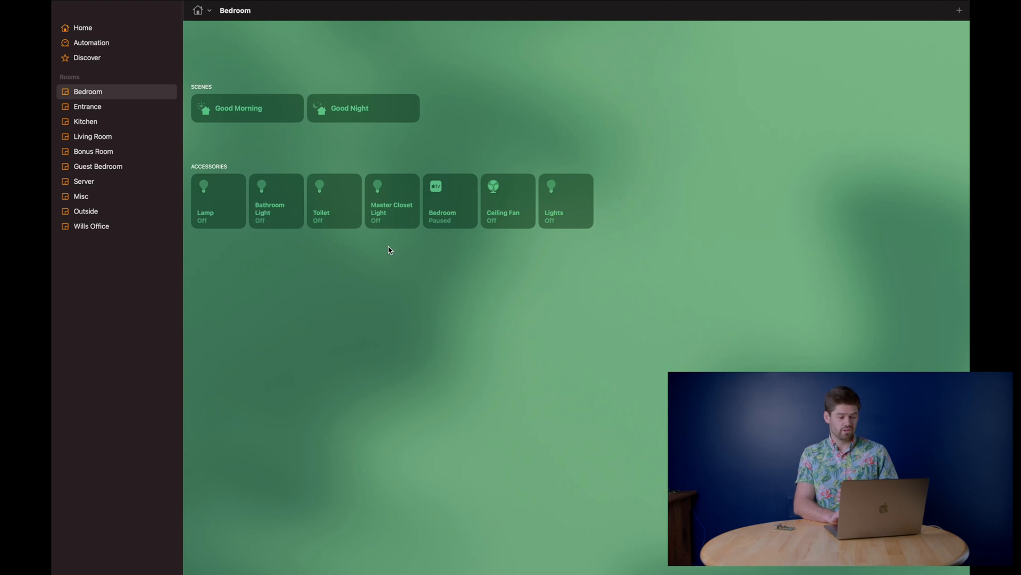
{"action": "mouse_move", "coordinate": [675, 215]}
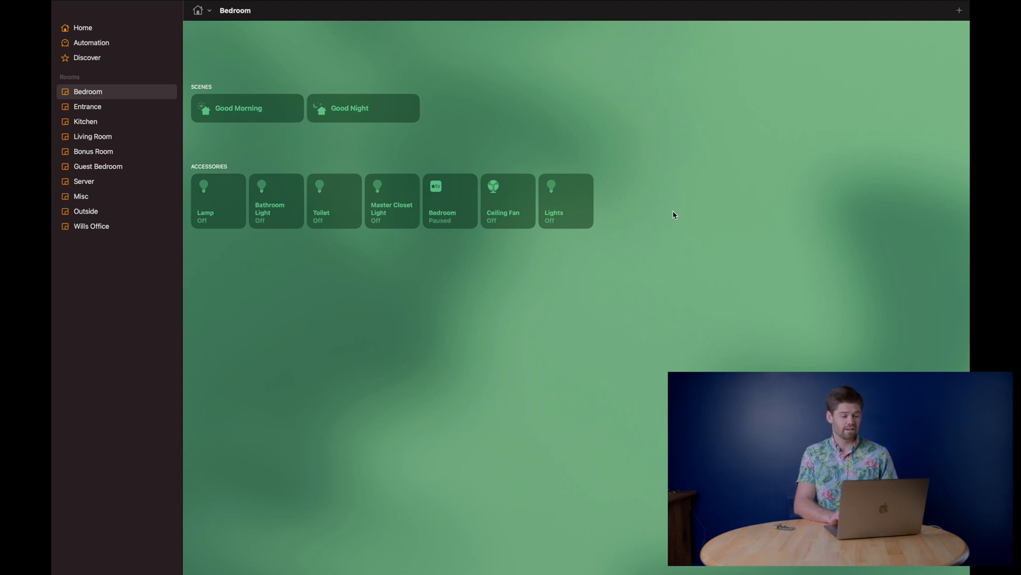
{"action": "mouse_move", "coordinate": [205, 152]}
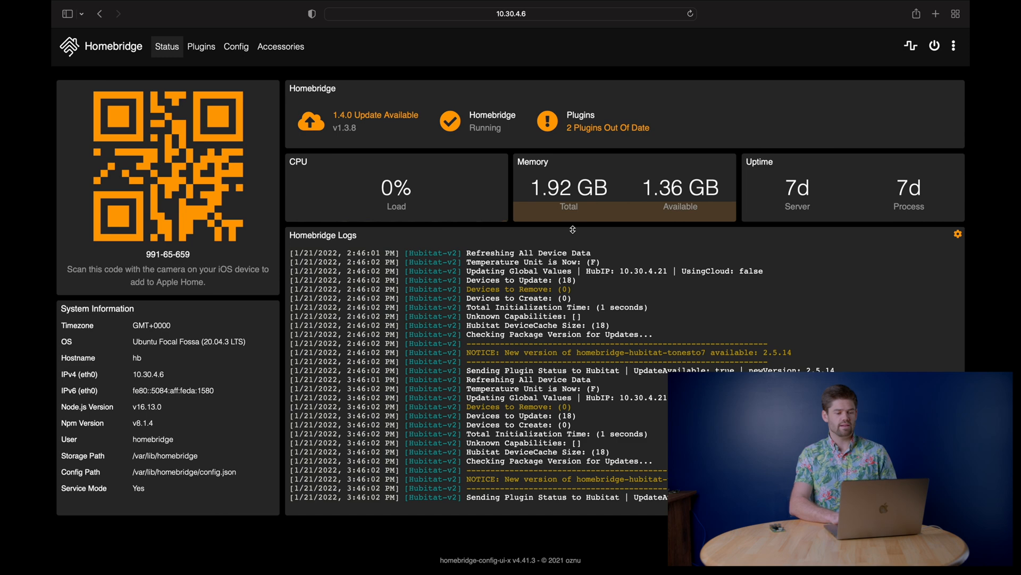
{"action": "mouse_move", "coordinate": [606, 217]}
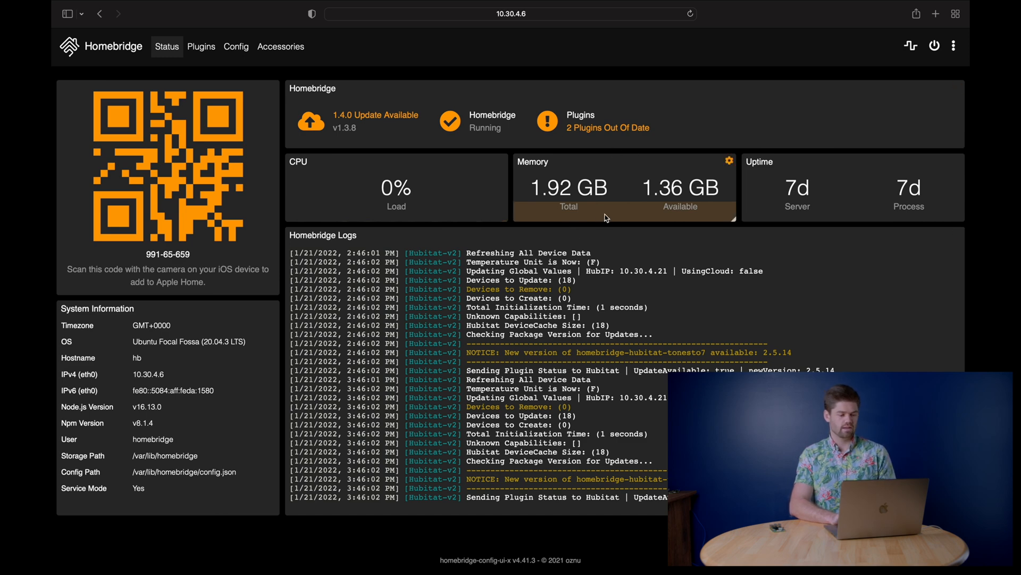
Show the installed plugins list: Homebridge UI, Hubitat Tonesto7 and Nest.
{"action": "left_click", "coordinate": [201, 45]}
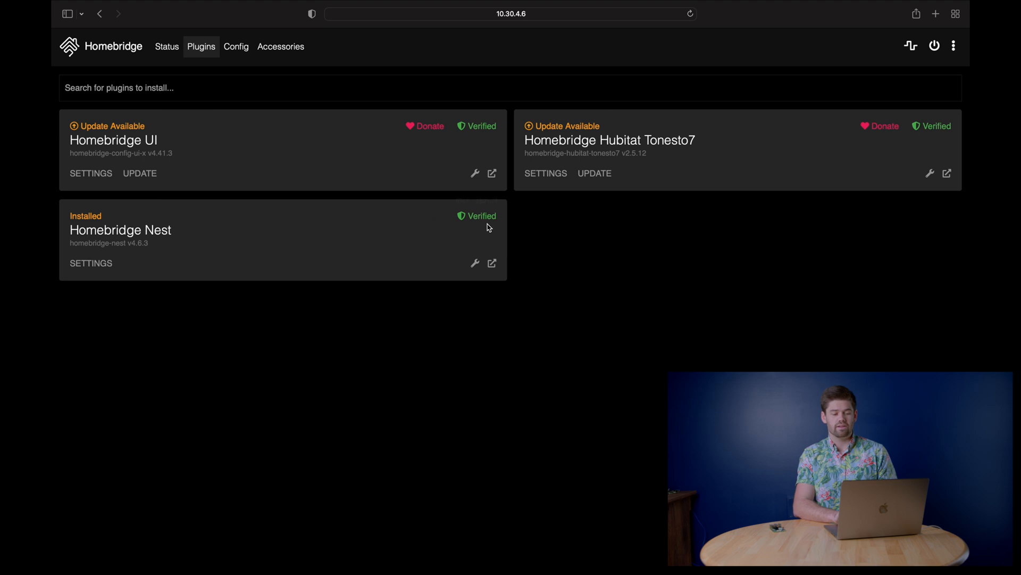
{"action": "mouse_move", "coordinate": [150, 220]}
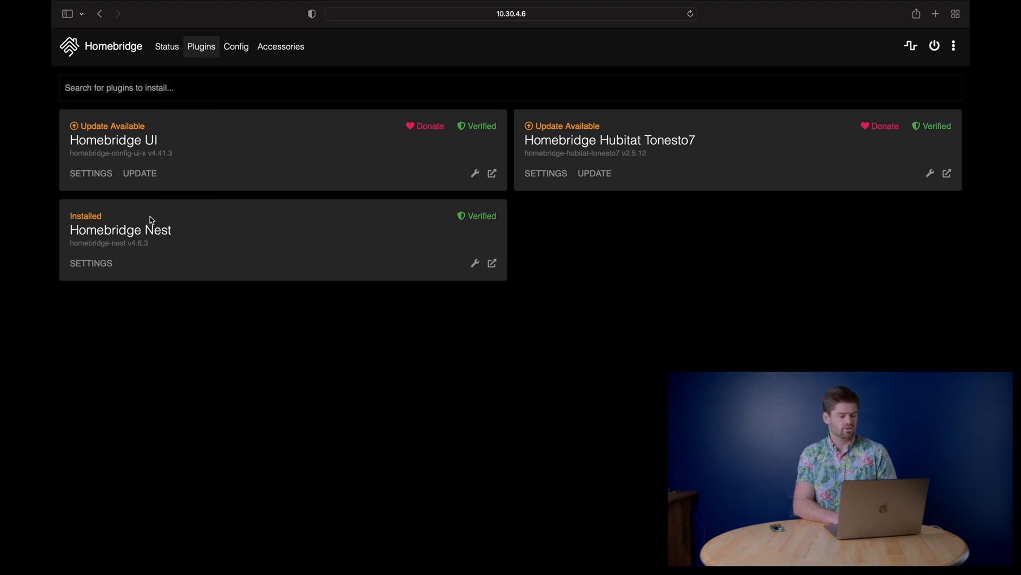
{"action": "mouse_move", "coordinate": [86, 231]}
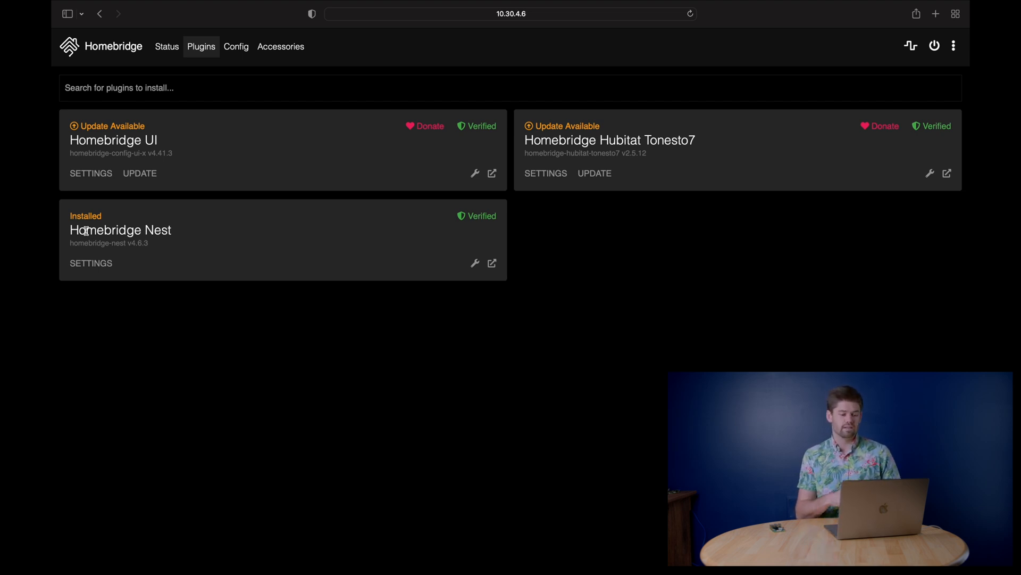
{"action": "mouse_move", "coordinate": [695, 152]}
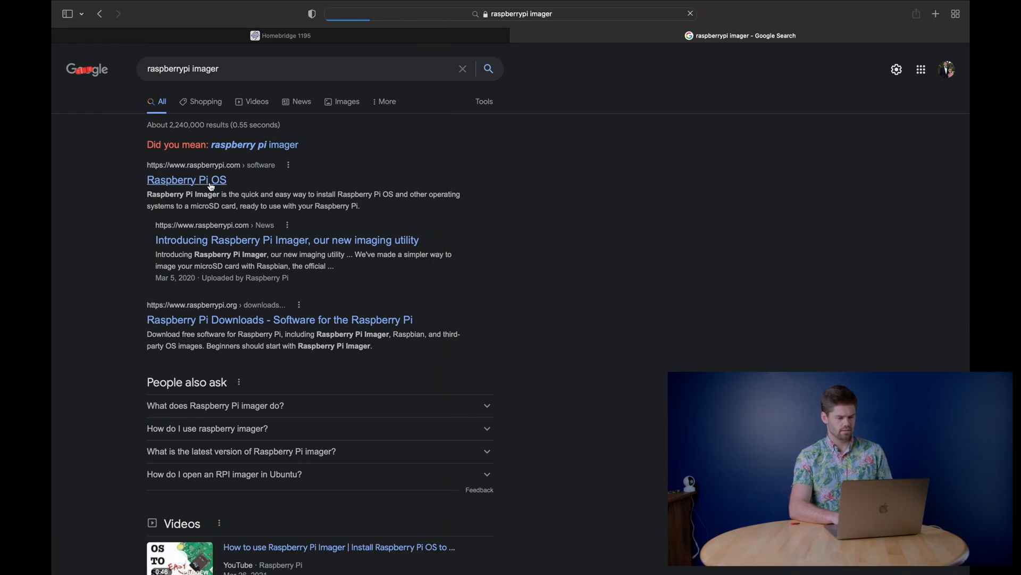
Download Raspberry Pi Imager for macOS from the Raspberry Pi OS software page.
{"action": "left_click", "coordinate": [186, 178]}
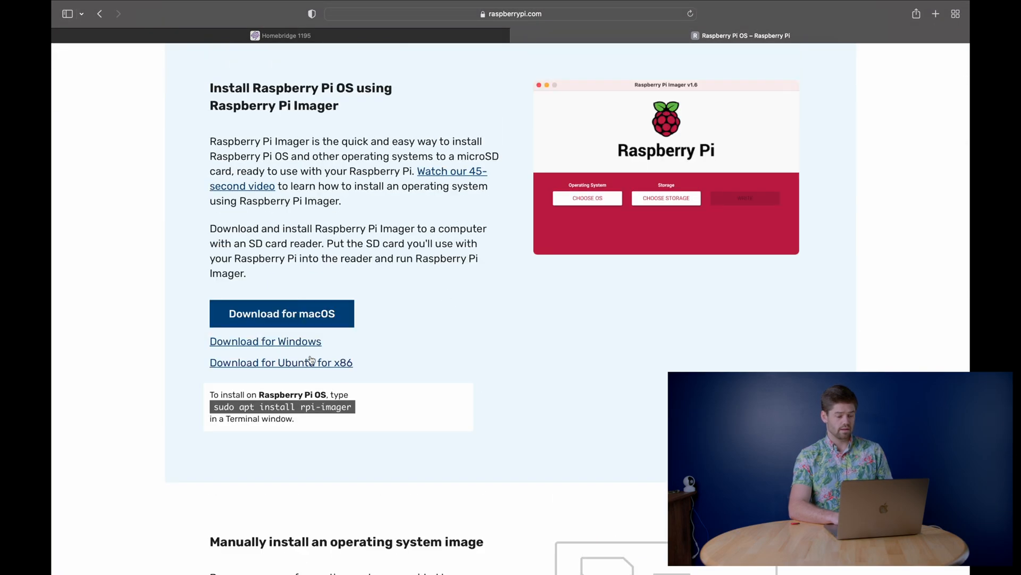
{"action": "left_click", "coordinate": [281, 313]}
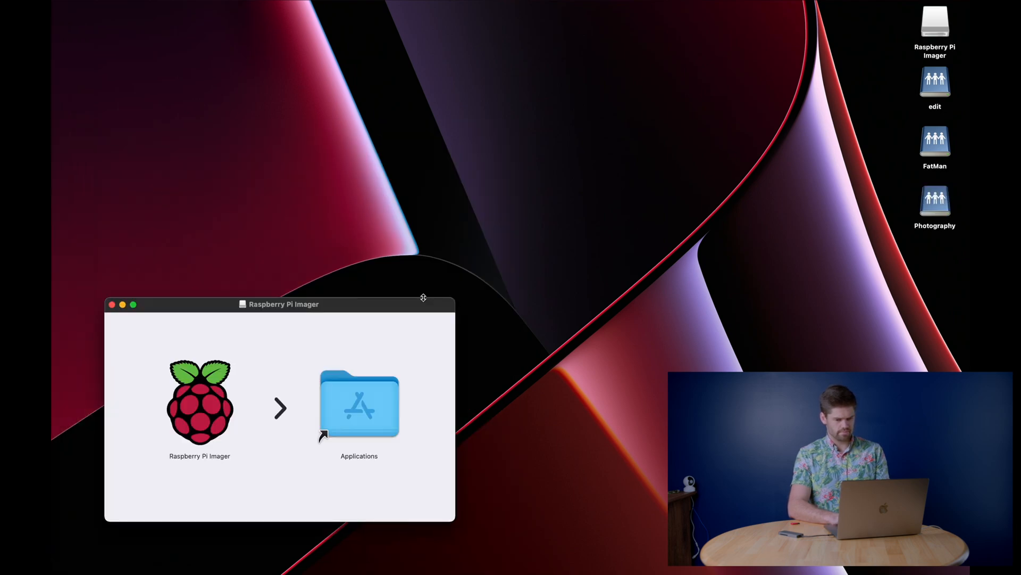
Launch Raspberry Pi Imager from the disk image and approve opening the internet-downloaded app.
{"action": "left_click", "coordinate": [199, 402]}
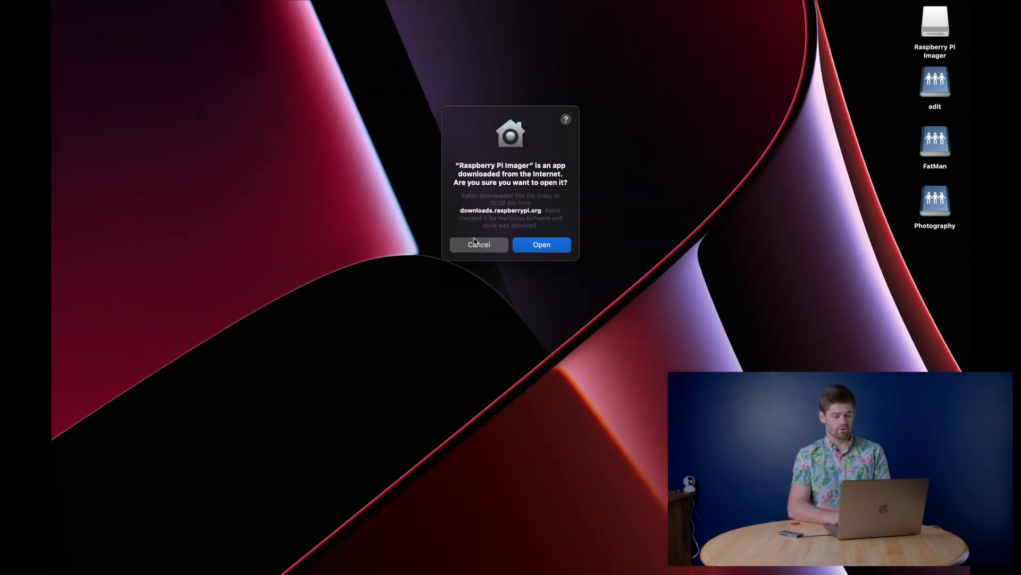
{"action": "left_click", "coordinate": [541, 245]}
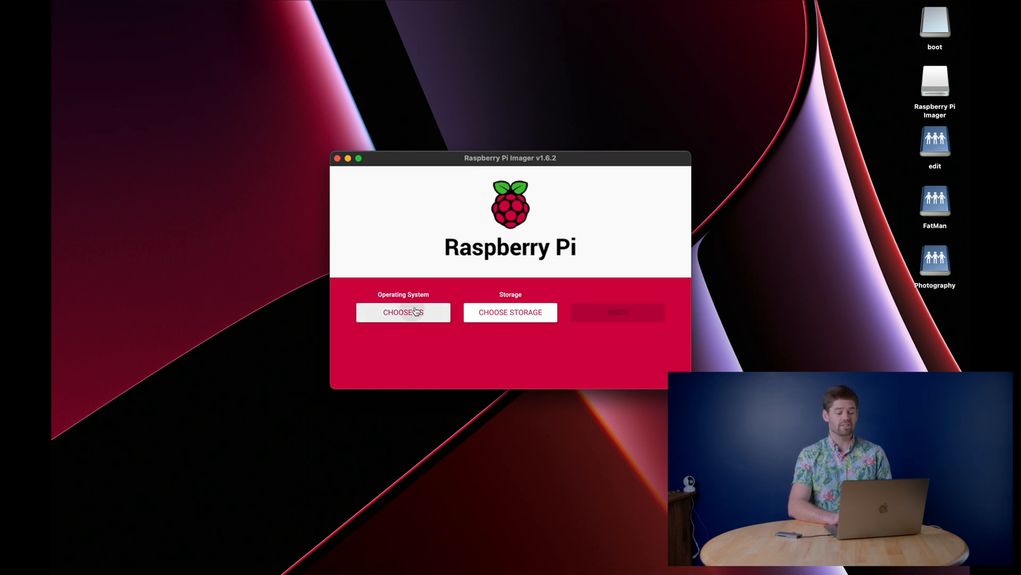
Write the Homebridge image from Other specific purpose OS onto the SanDisk Cruzer Blade card.
{"action": "left_click", "coordinate": [402, 312]}
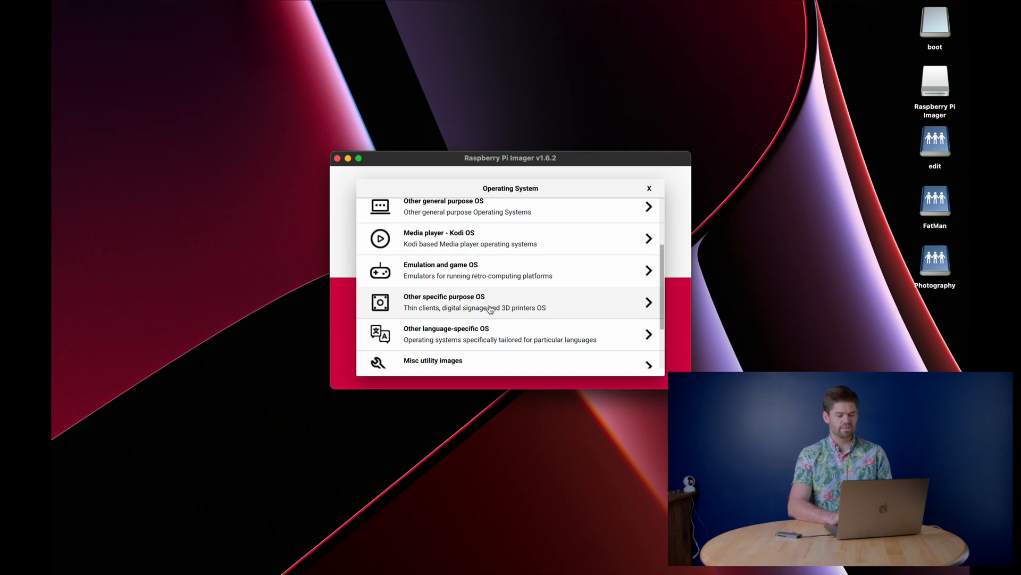
{"action": "left_click", "coordinate": [509, 301]}
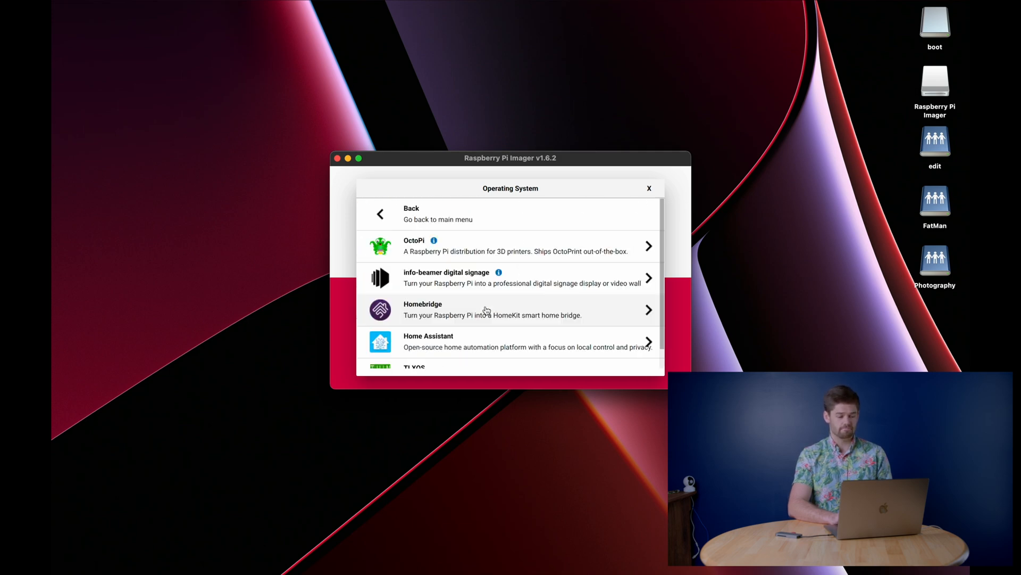
{"action": "scroll", "scroll_direction": "down", "scroll_amount": 3}
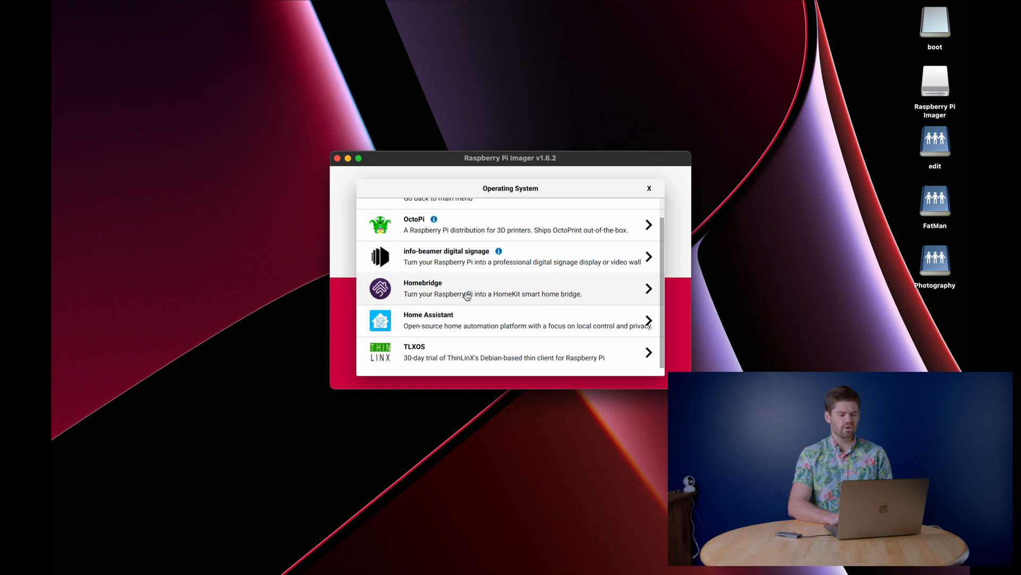
{"action": "left_click", "coordinate": [493, 288]}
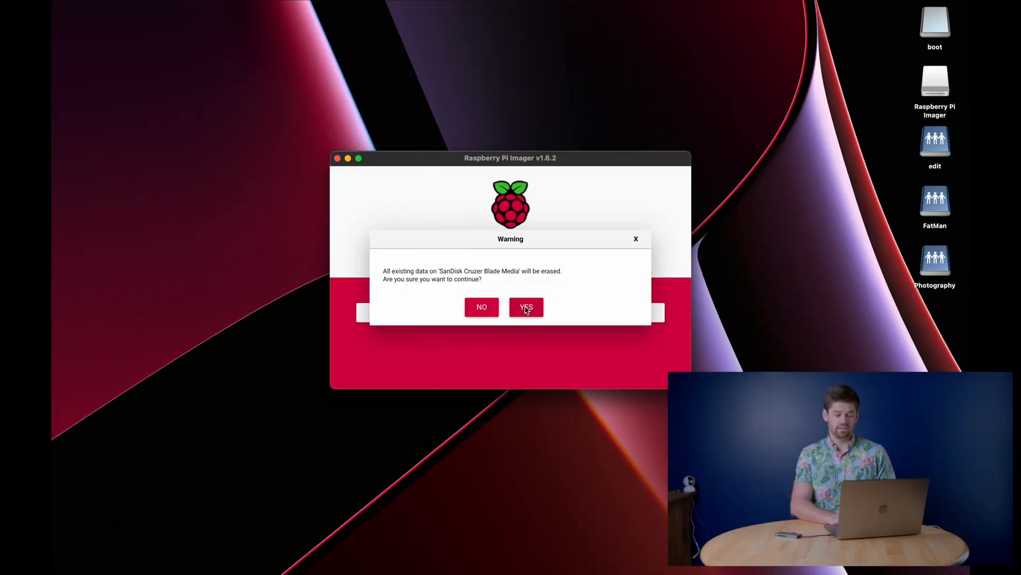
{"action": "left_click", "coordinate": [525, 306]}
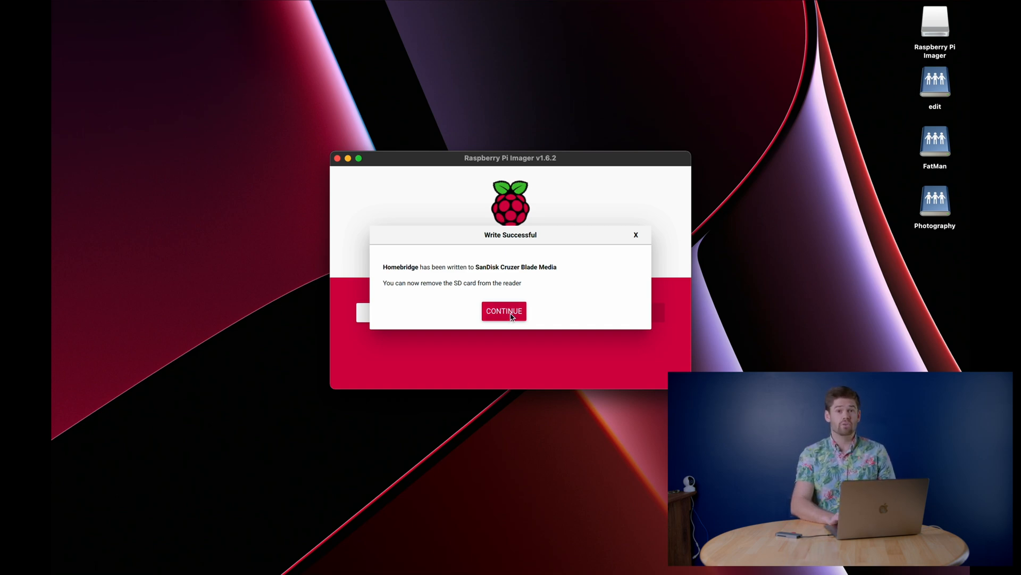
{"action": "left_click", "coordinate": [503, 311]}
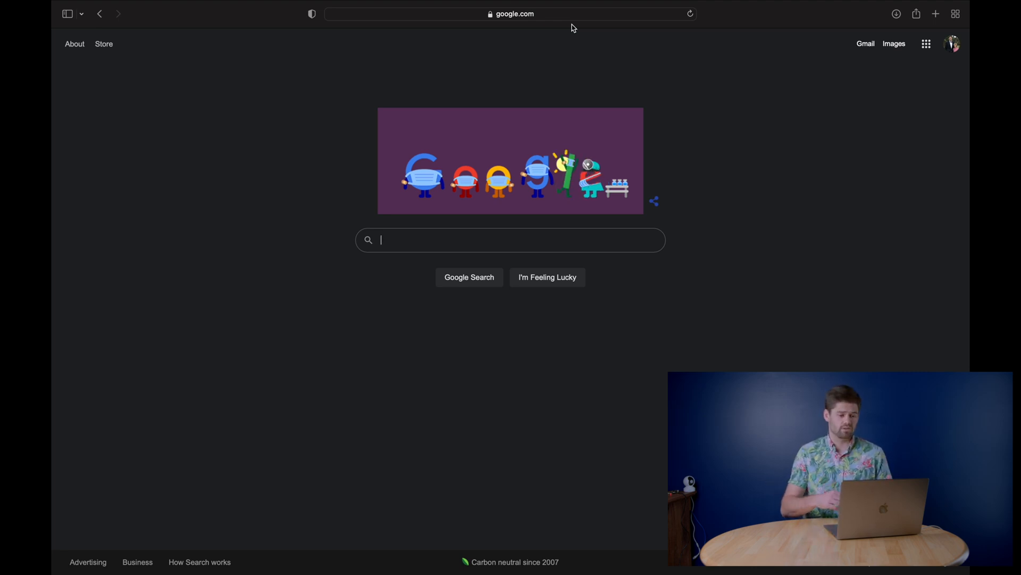
Load the Homebridge login page at homebridge.local:8581 in Safari.
{"action": "type", "text": "homebridge.com"}
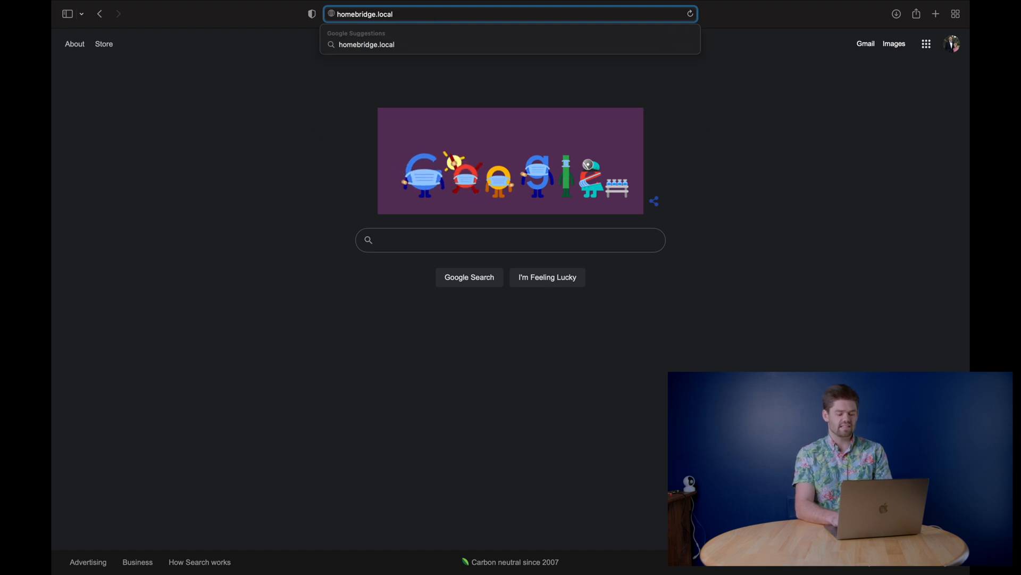
{"action": "type", "text": ":"}
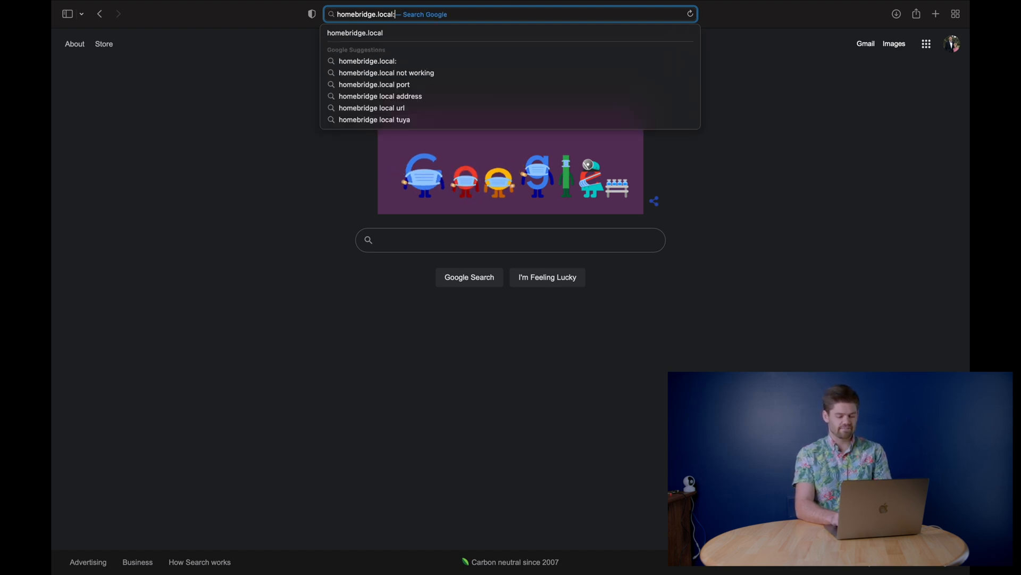
{"action": "type", "text": "85"}
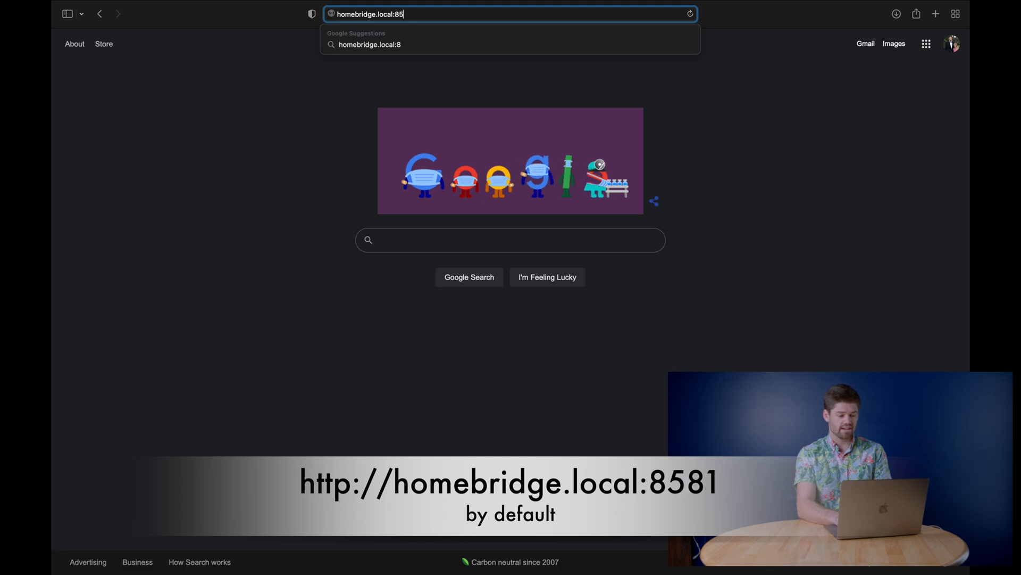
{"action": "type", "text": "81"}
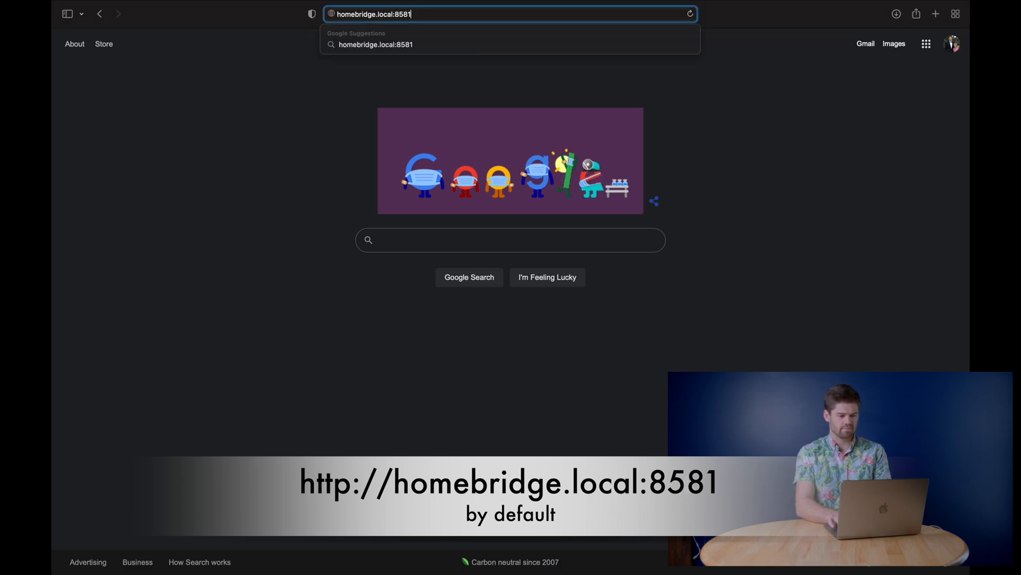
{"action": "key", "text": "Return"}
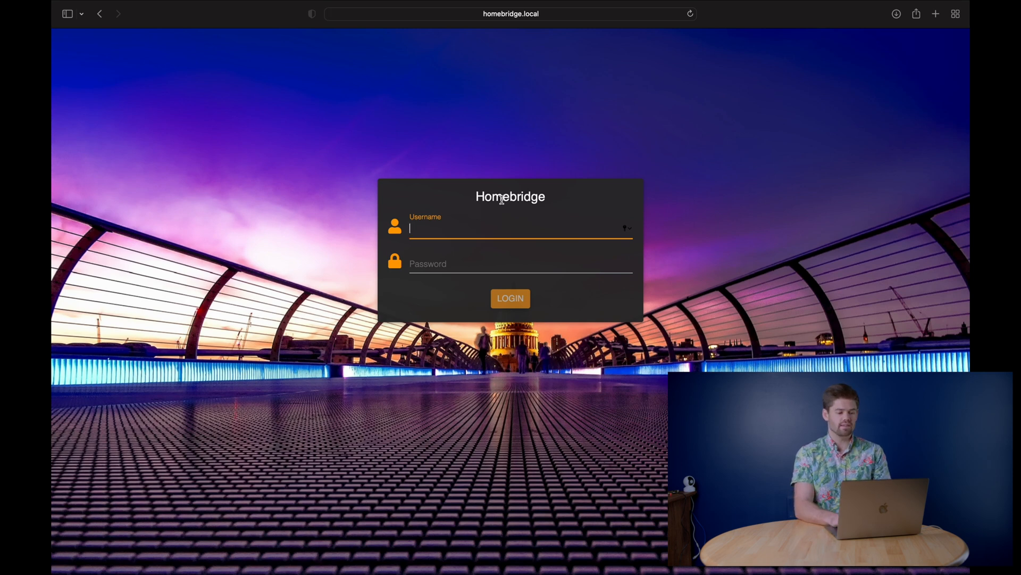
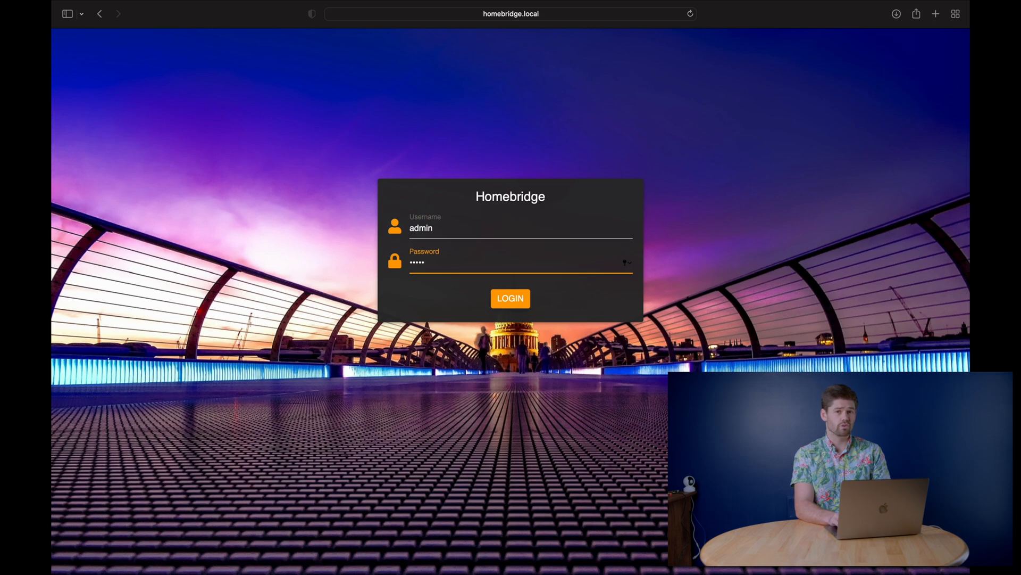
Log in to Homebridge as admin with the default password.
{"action": "left_click", "coordinate": [509, 297]}
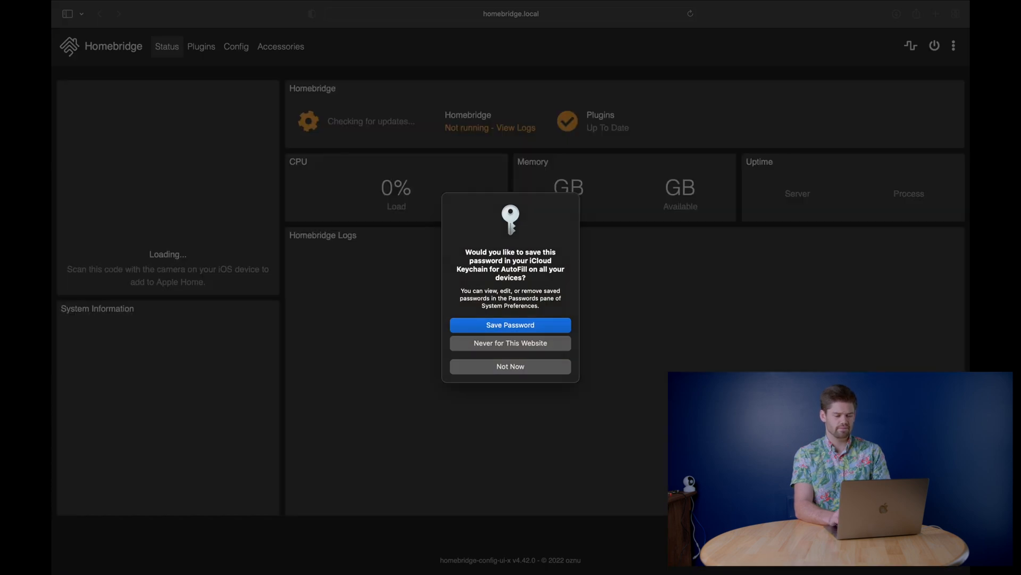
Decline Safari's offer to save the Homebridge password.
{"action": "left_click", "coordinate": [509, 366]}
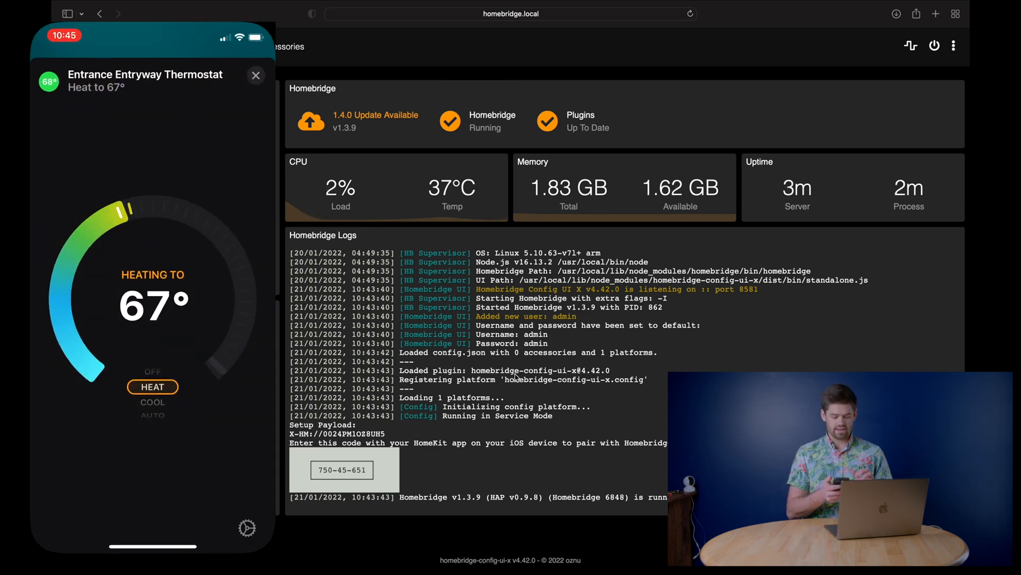
Close the thermostat card and start adding a new accessory in Apple Home.
{"action": "left_click", "coordinate": [256, 74]}
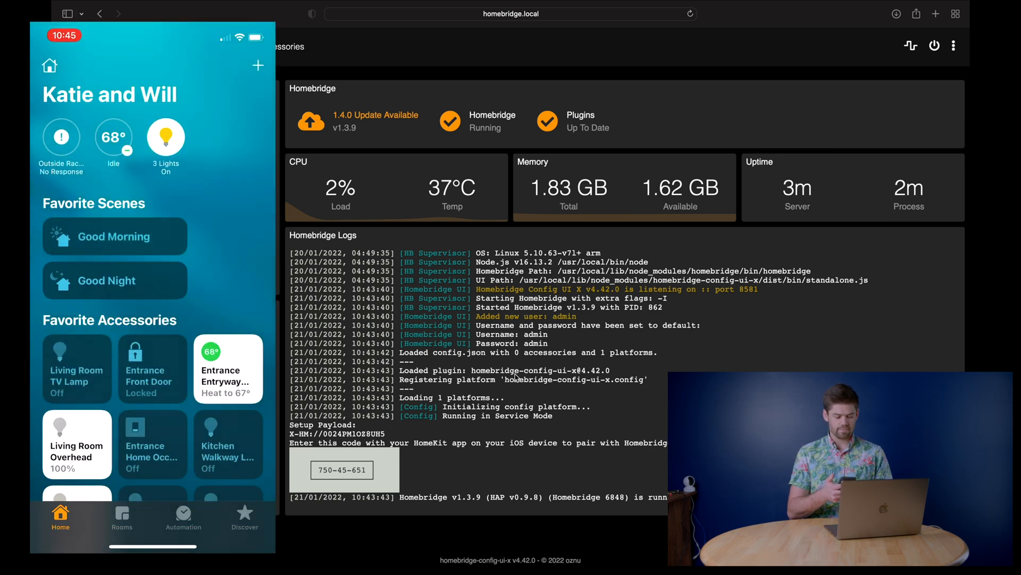
{"action": "left_click", "coordinate": [258, 64]}
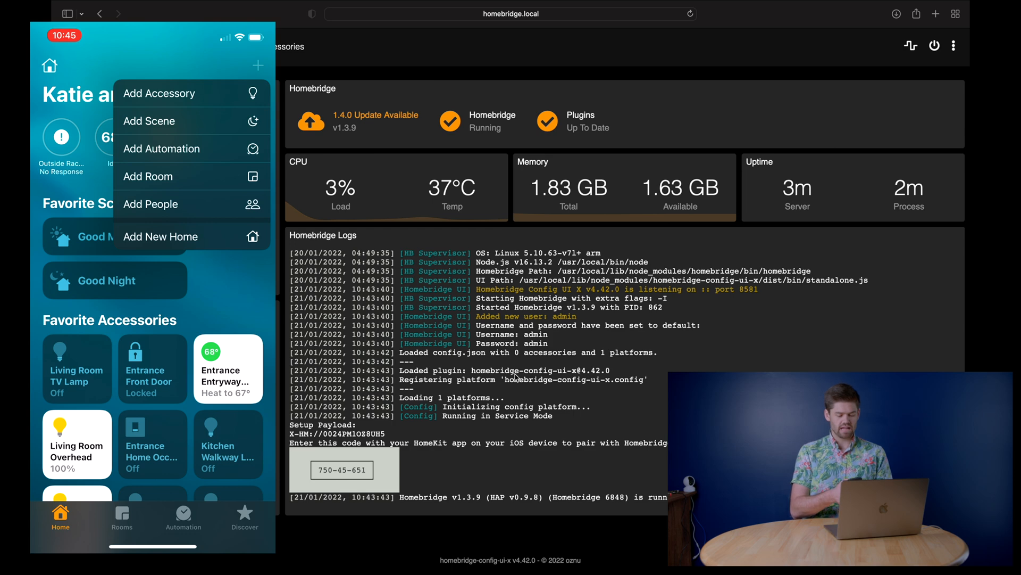
{"action": "left_click", "coordinate": [159, 93]}
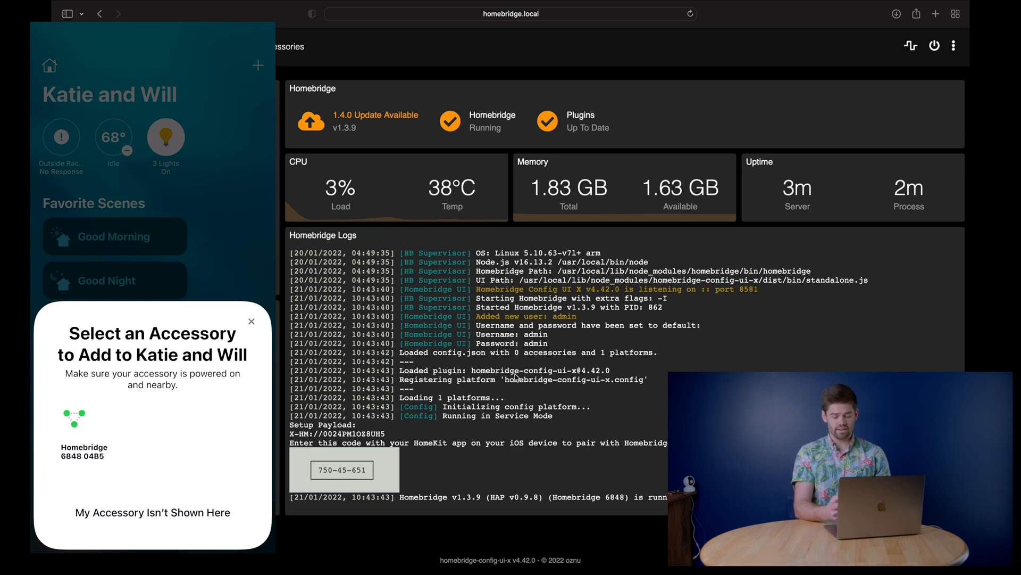
Attempt pairing the Homebridge 6848 04B5 bridge as uncertified and acknowledge the setup code error.
{"action": "left_click", "coordinate": [83, 429]}
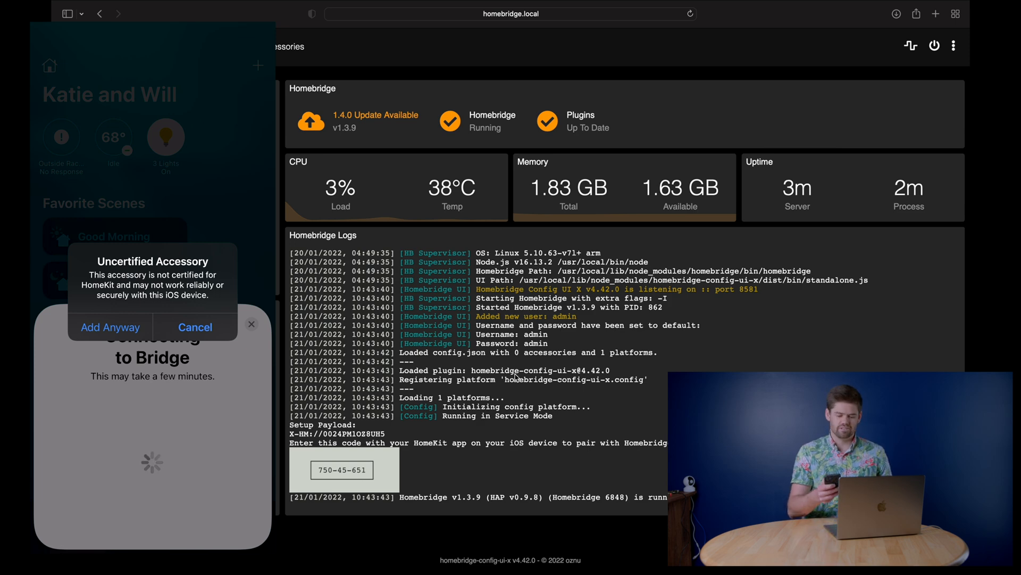
{"action": "left_click", "coordinate": [109, 326]}
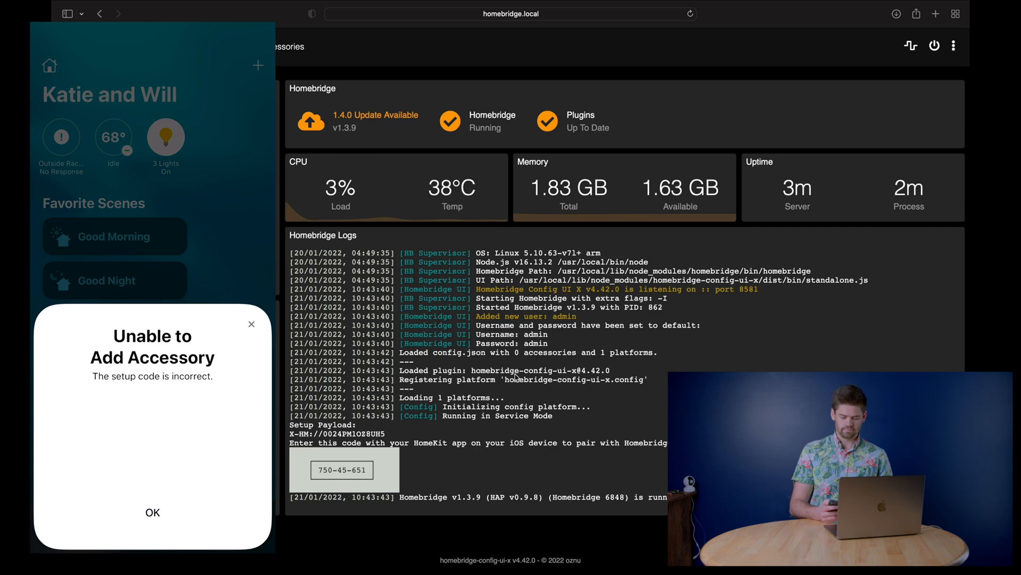
{"action": "left_click", "coordinate": [152, 512]}
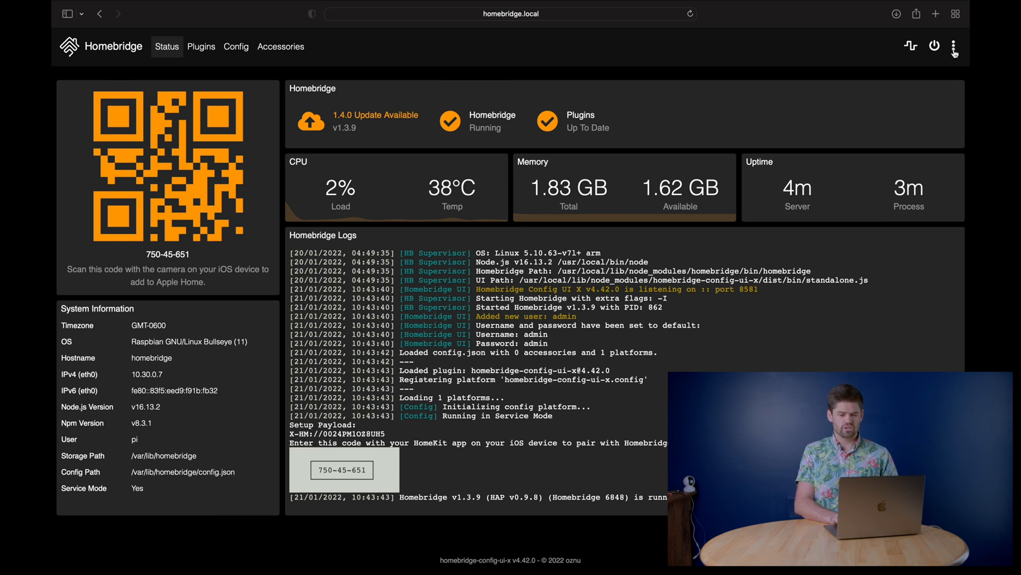
Set a new password for the Administrator account via User Accounts and save it.
{"action": "left_click", "coordinate": [956, 46]}
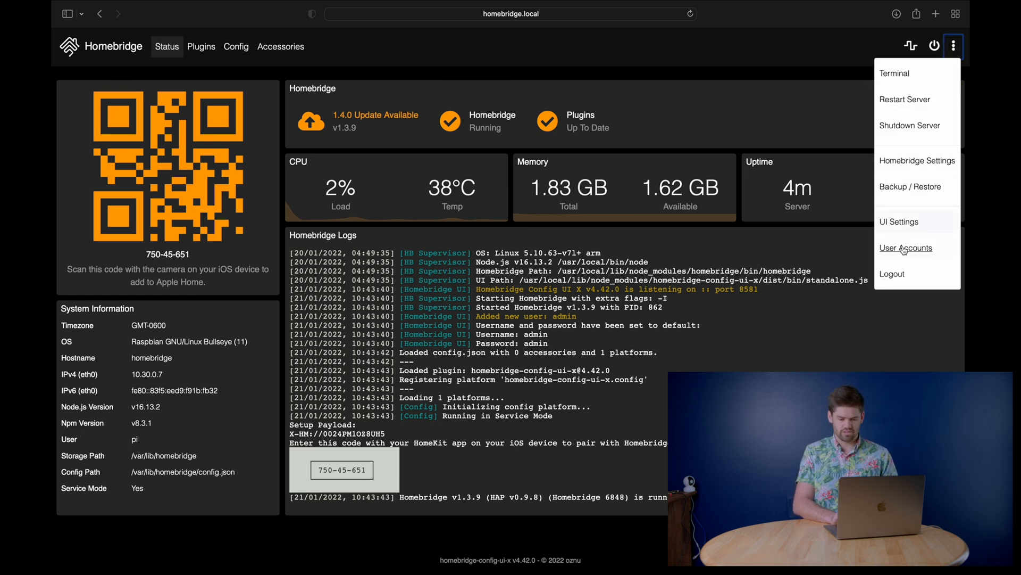
{"action": "left_click", "coordinate": [905, 248]}
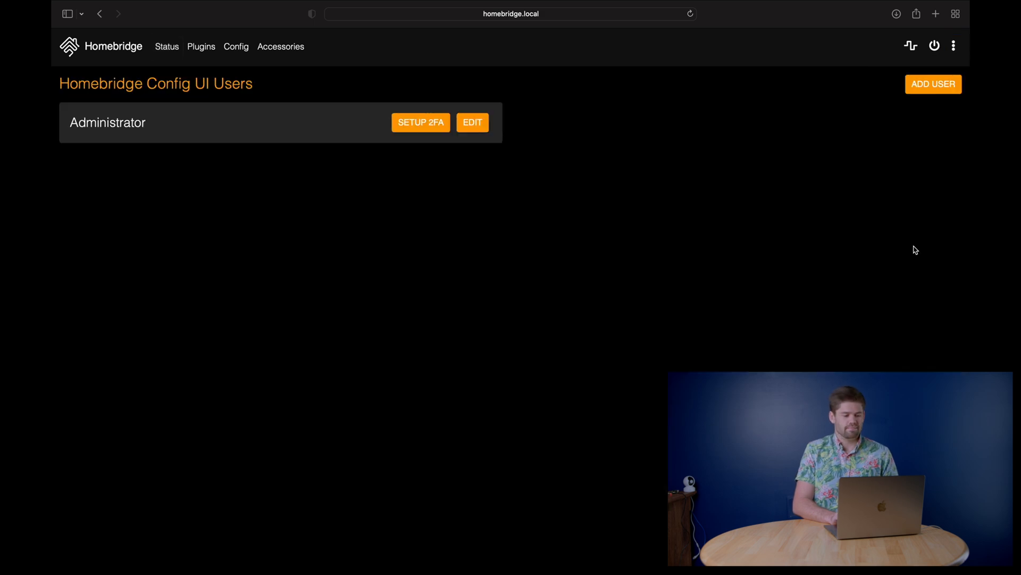
{"action": "mouse_move", "coordinate": [485, 164]}
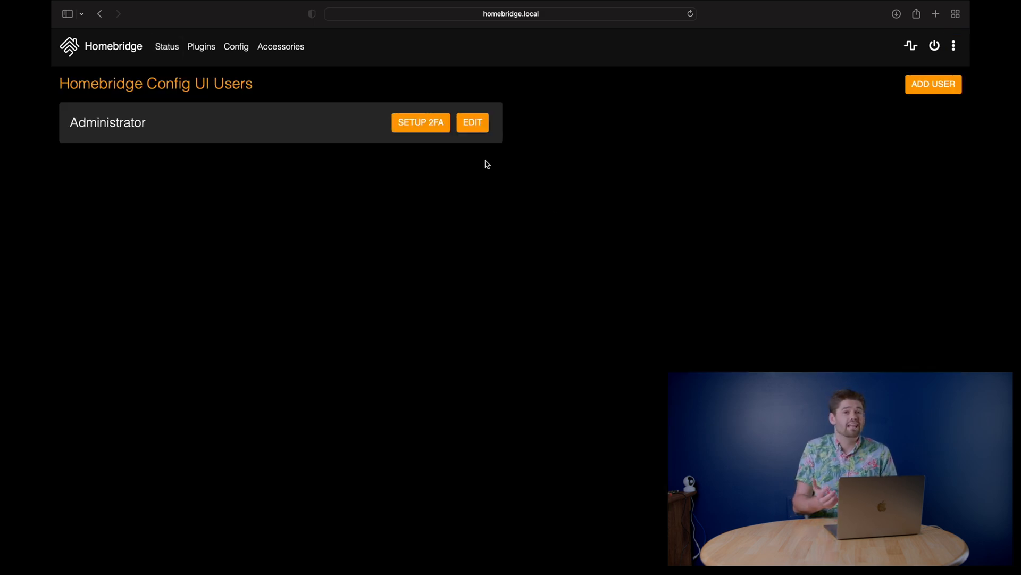
{"action": "left_click", "coordinate": [472, 122]}
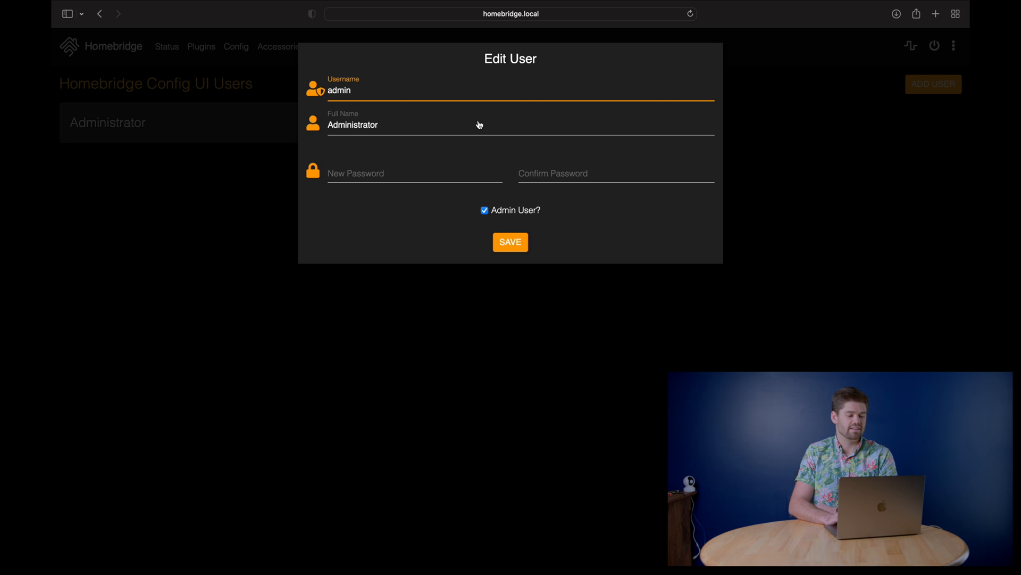
{"action": "left_click", "coordinate": [404, 173]}
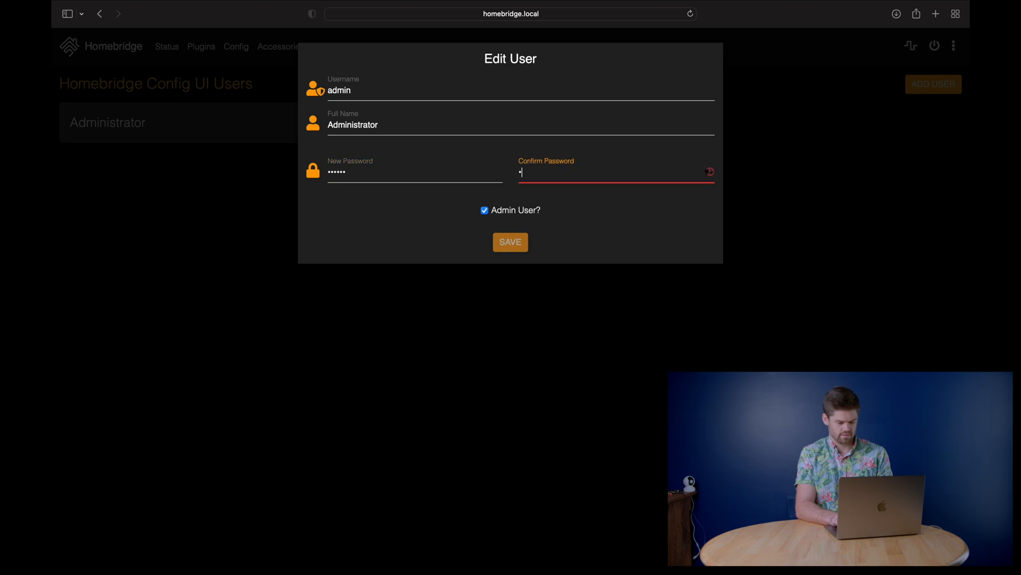
{"action": "left_click", "coordinate": [510, 242]}
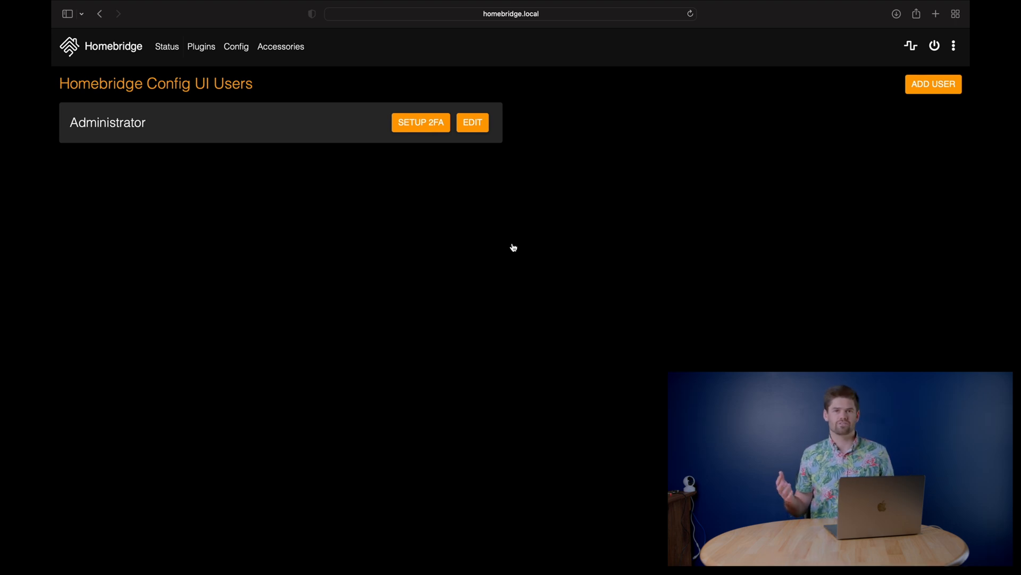
{"action": "mouse_move", "coordinate": [143, 70]}
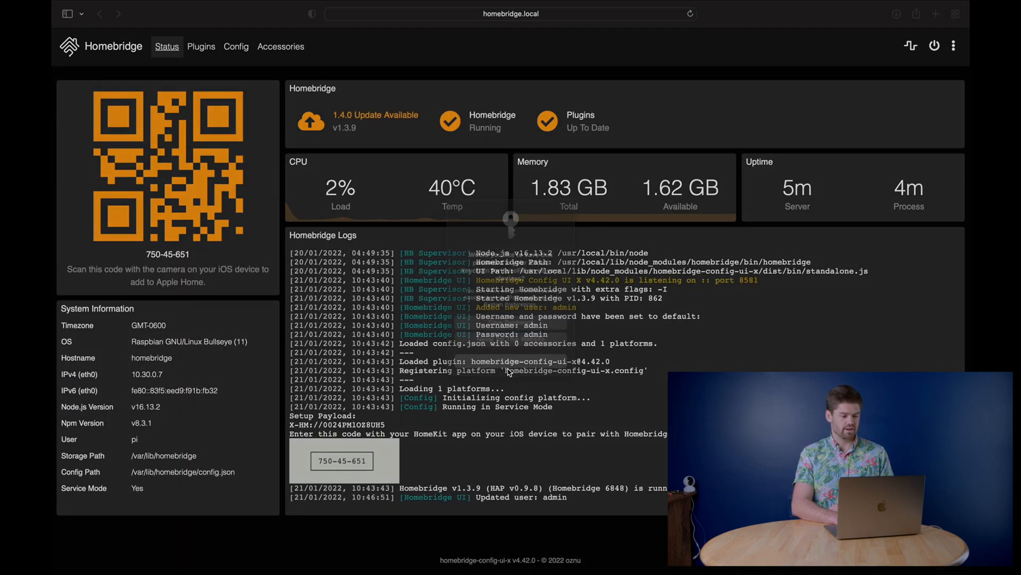
{"action": "mouse_move", "coordinate": [640, 185]}
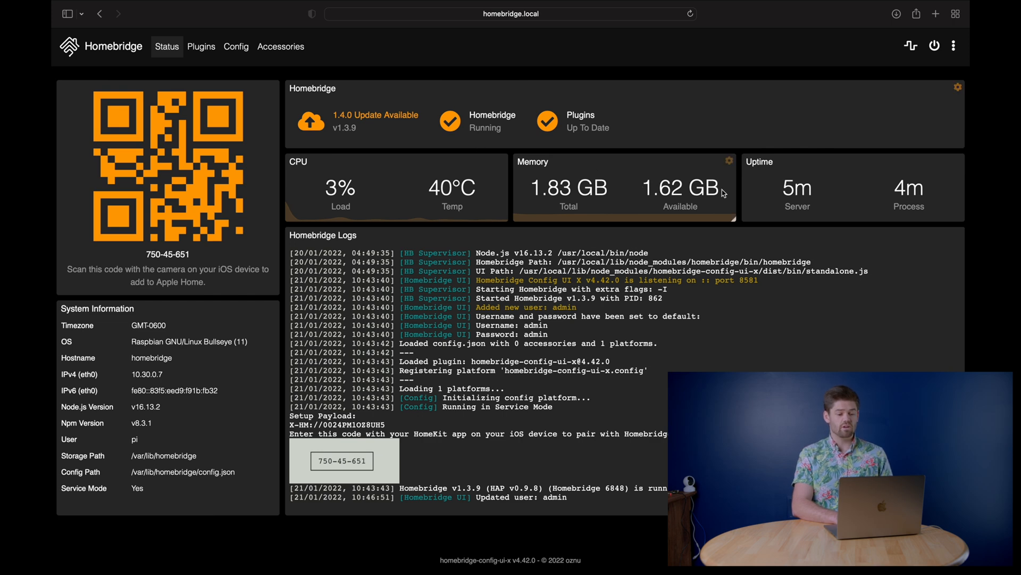
{"action": "mouse_move", "coordinate": [169, 120]}
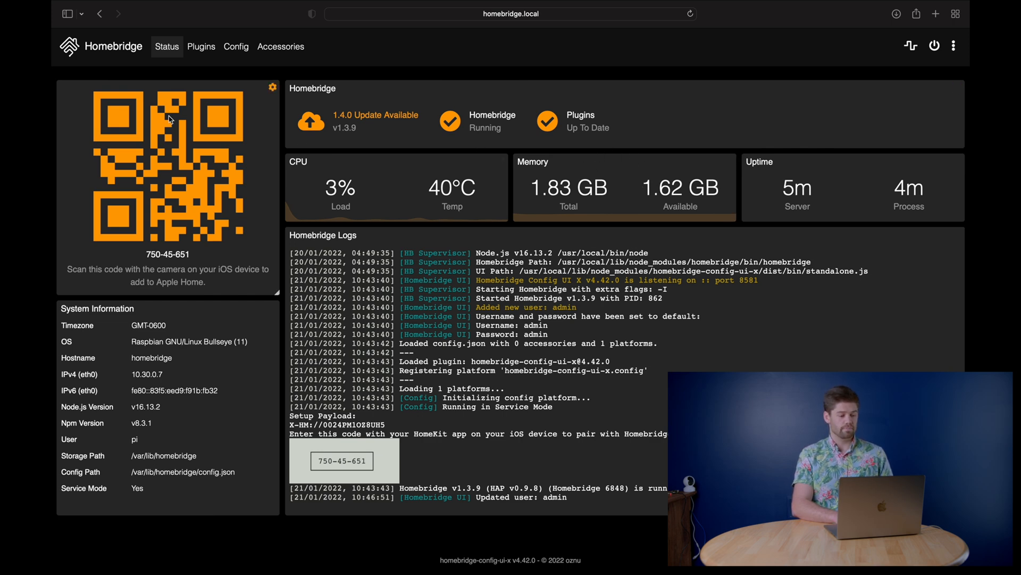
Show the Plugins page listing the installed Homebridge UI plugin.
{"action": "left_click", "coordinate": [201, 46]}
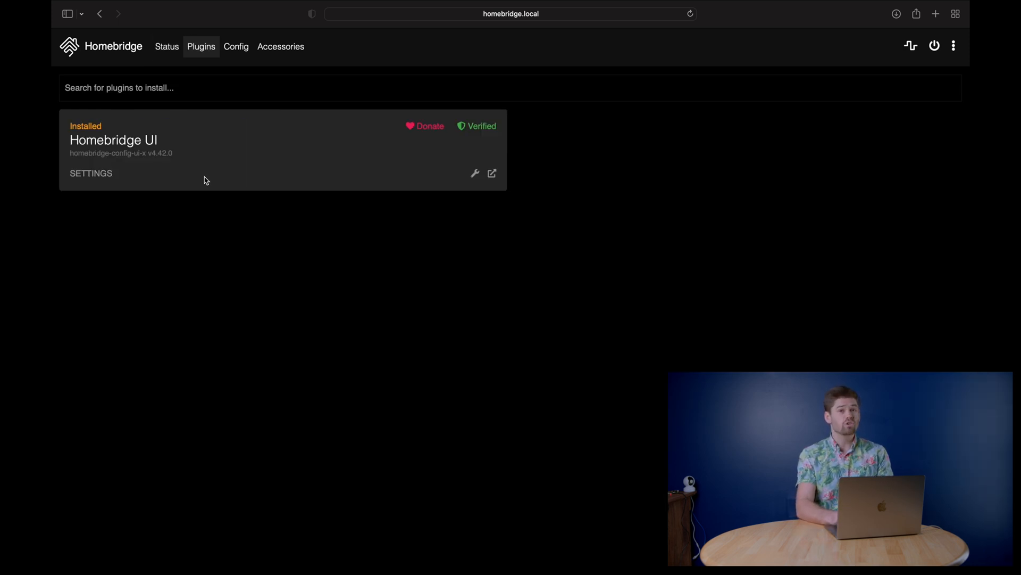
Browse to the homebridge-camera-ffmpeg npm page and select its Homebridge Camera FFmpeg title.
{"action": "left_click", "coordinate": [936, 14]}
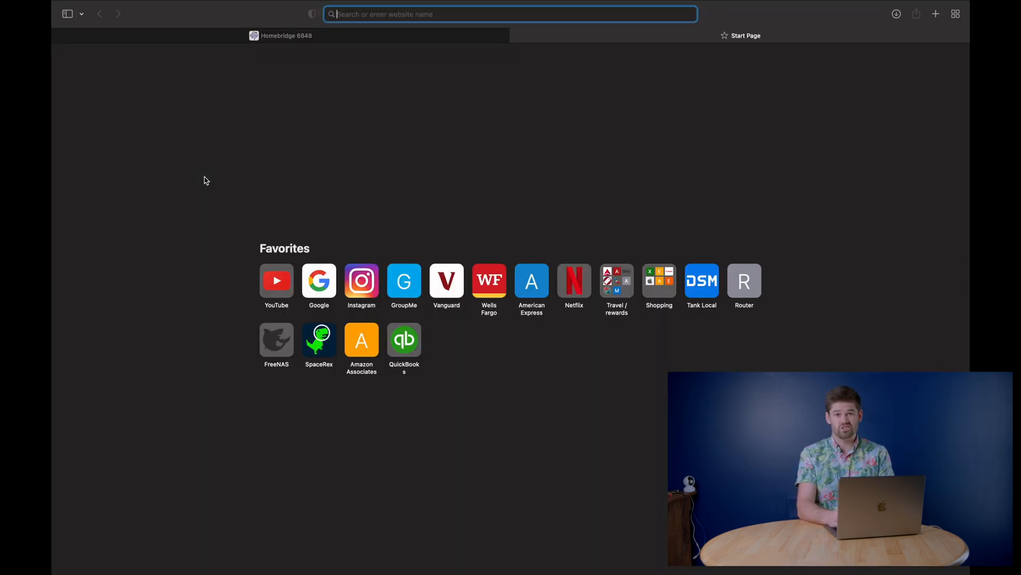
{"action": "type", "text": "homebridge.local:8581"}
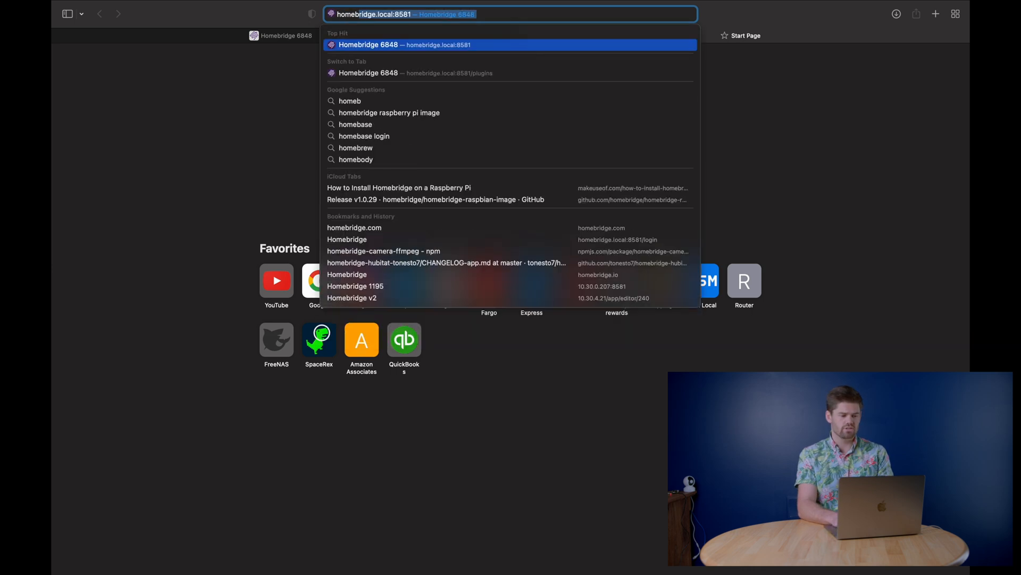
{"action": "type", "text": "homebridge"}
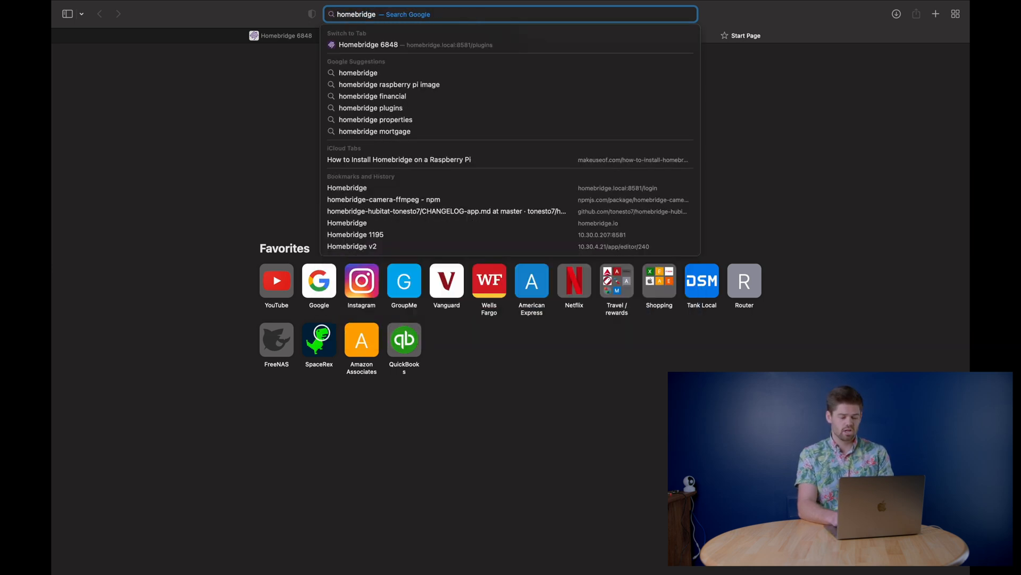
{"action": "type", "text": "security"}
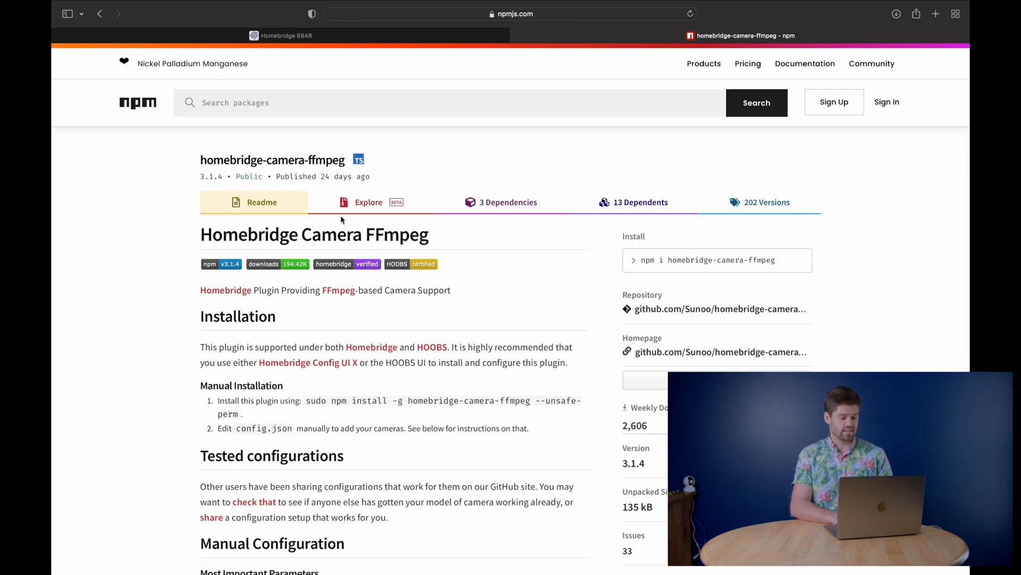
{"action": "mouse_move", "coordinate": [408, 256]}
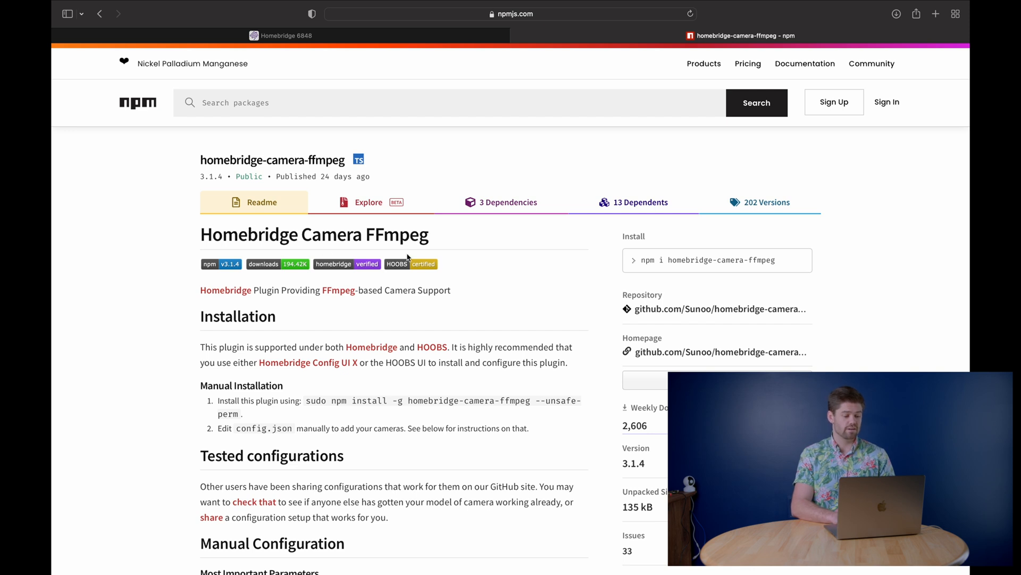
{"action": "double_click", "coordinate": [397, 234]}
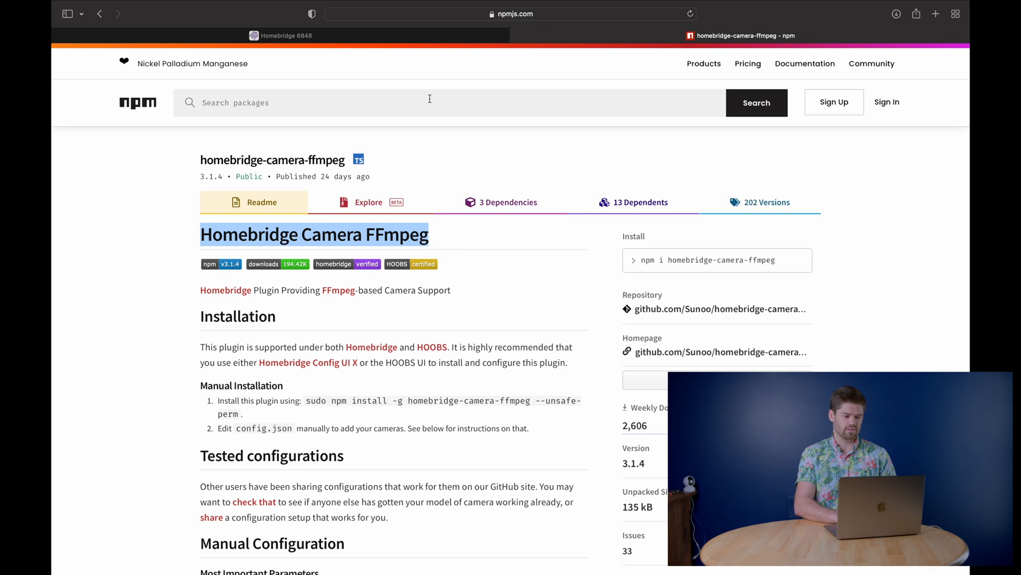
{"action": "left_click", "coordinate": [281, 36]}
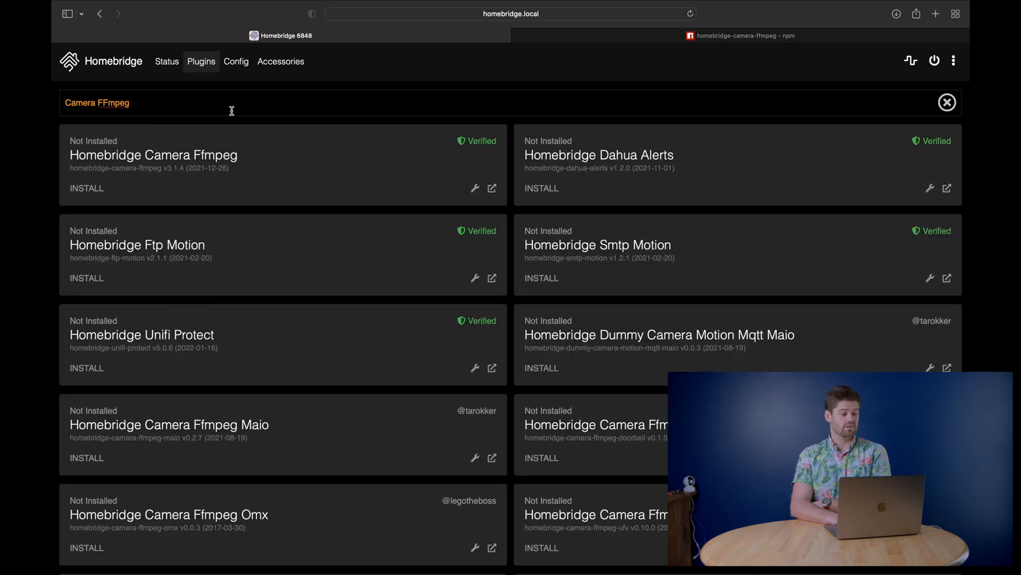
{"action": "mouse_move", "coordinate": [116, 210]}
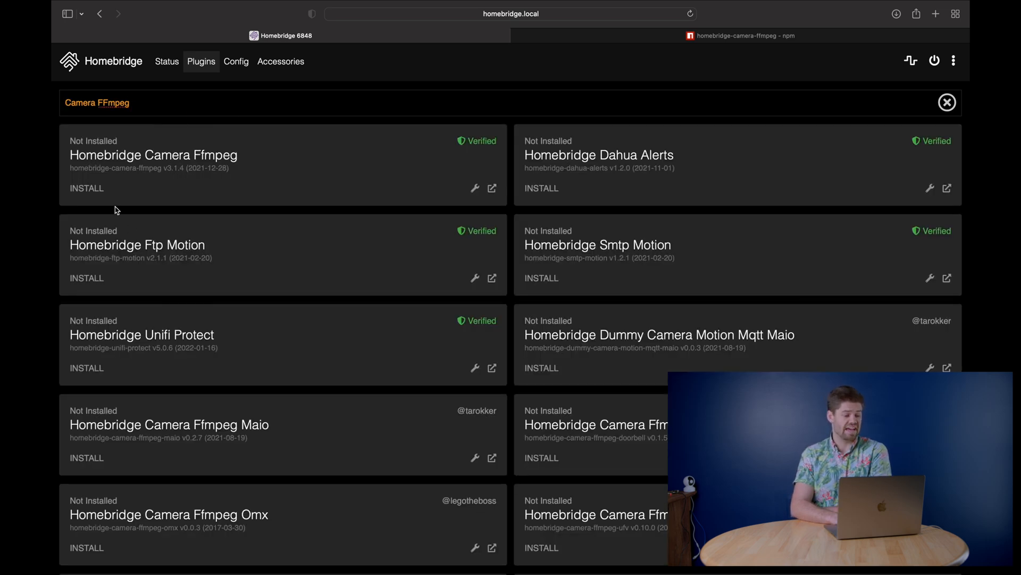
Install the Homebridge Camera Ffmpeg plugin found by searching Camera FFmpeg.
{"action": "left_click", "coordinate": [87, 188]}
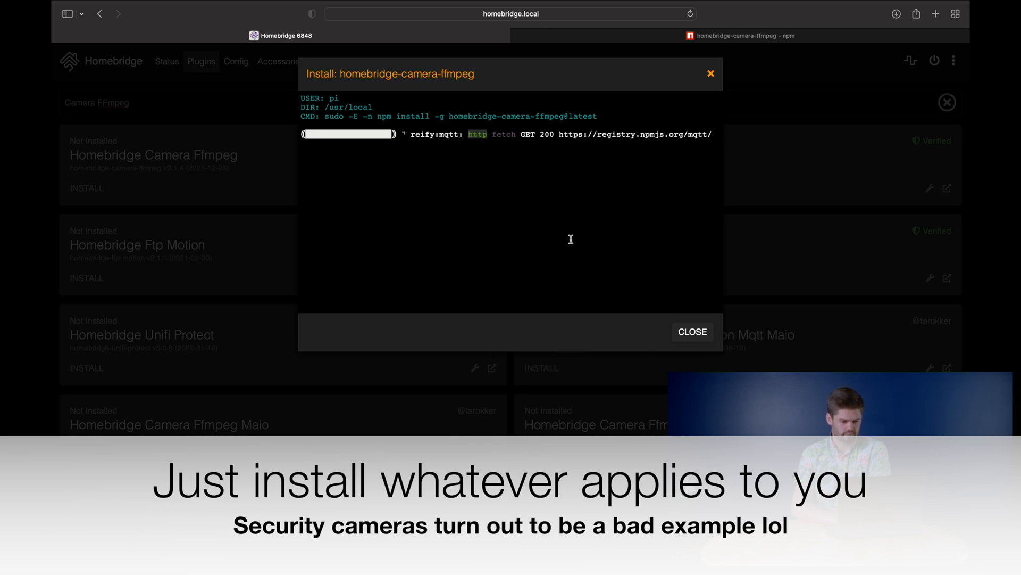
{"action": "left_click", "coordinate": [692, 332]}
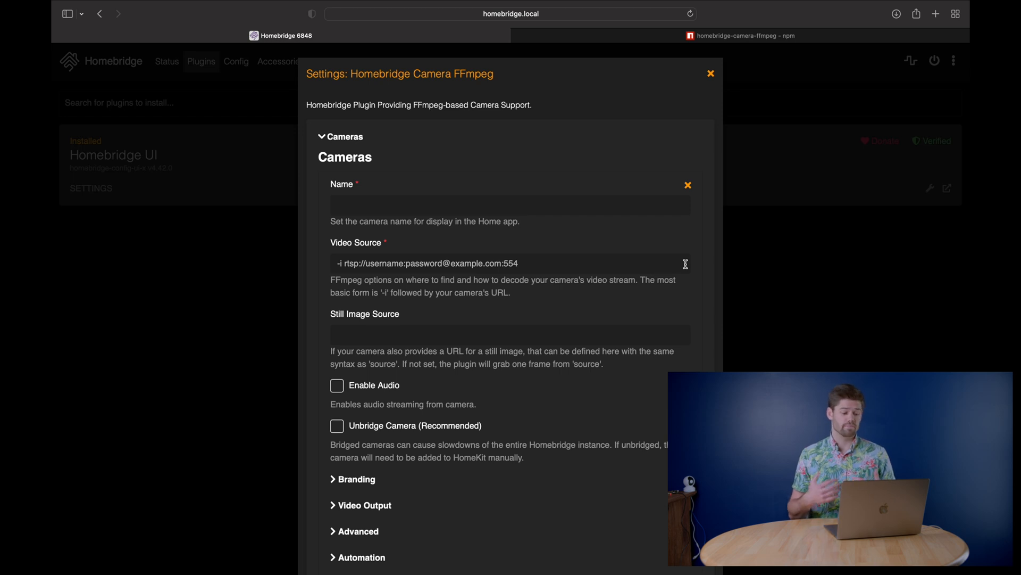
{"action": "mouse_move", "coordinate": [456, 209]}
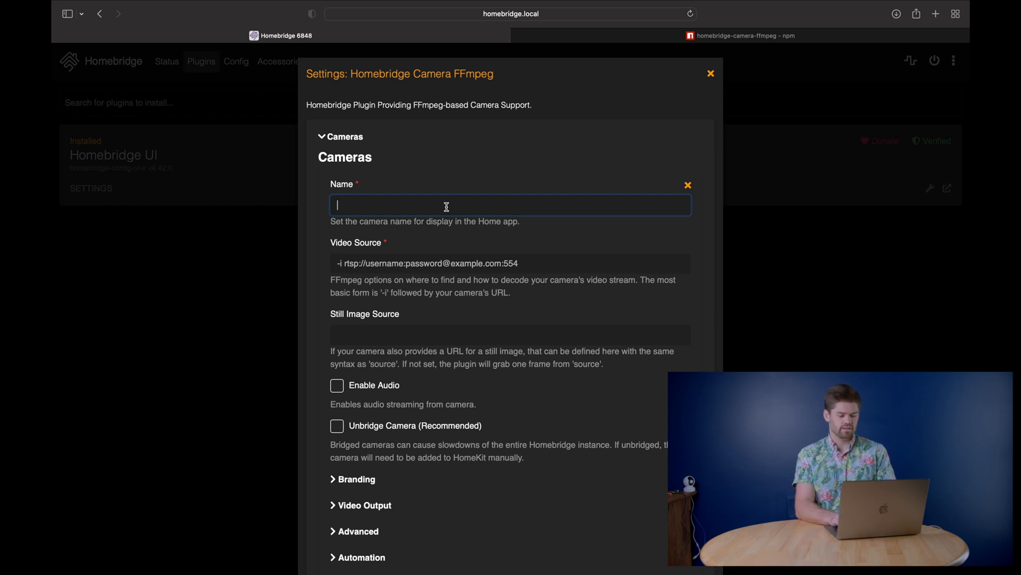
Name the camera Camera with an RTSP video source from 10.30.0.197 and save the settings.
{"action": "type", "text": "Camera"}
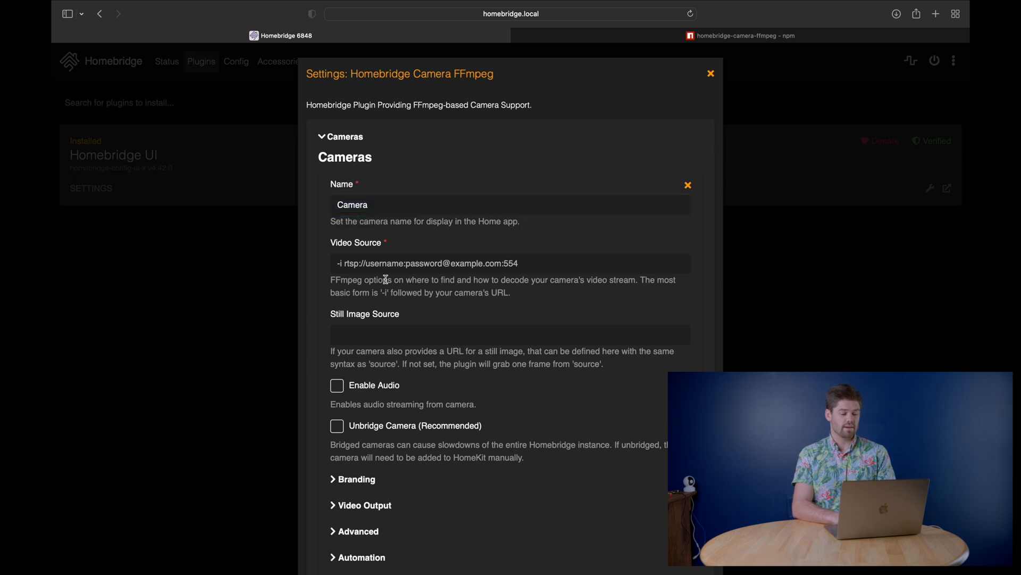
{"action": "mouse_move", "coordinate": [423, 272]}
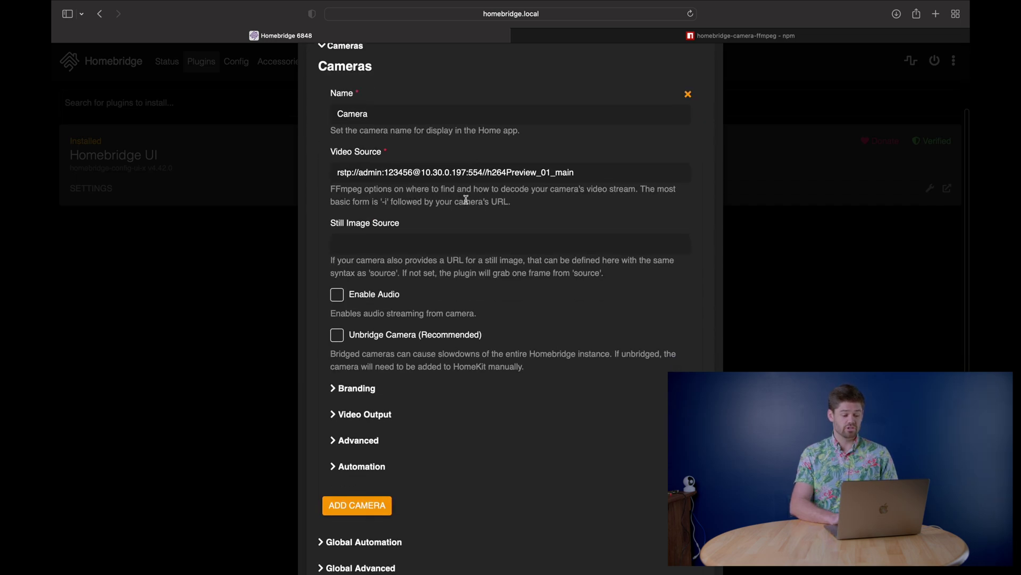
{"action": "scroll", "scroll_direction": "down", "scroll_amount": 3}
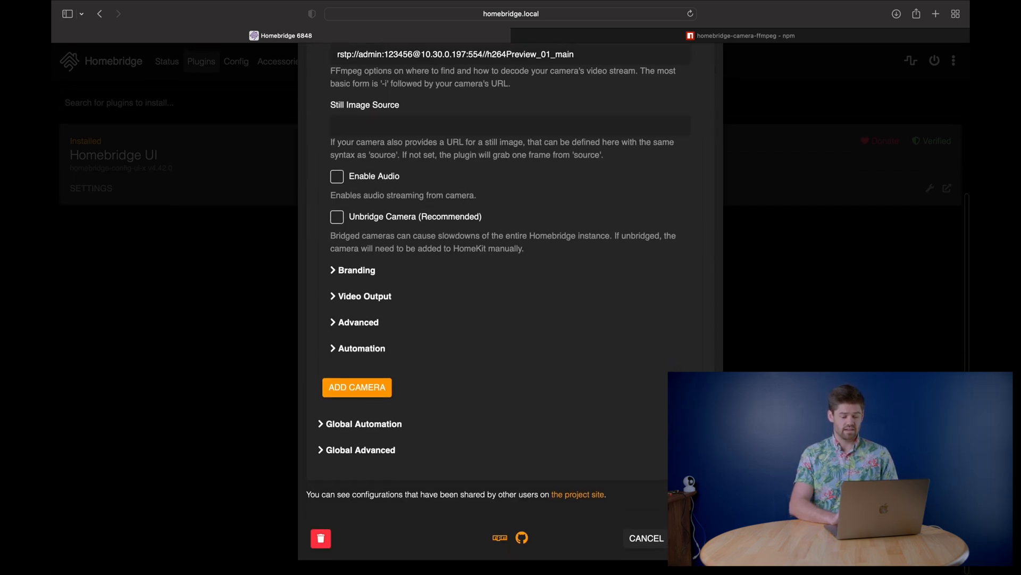
{"action": "left_click", "coordinate": [645, 538]}
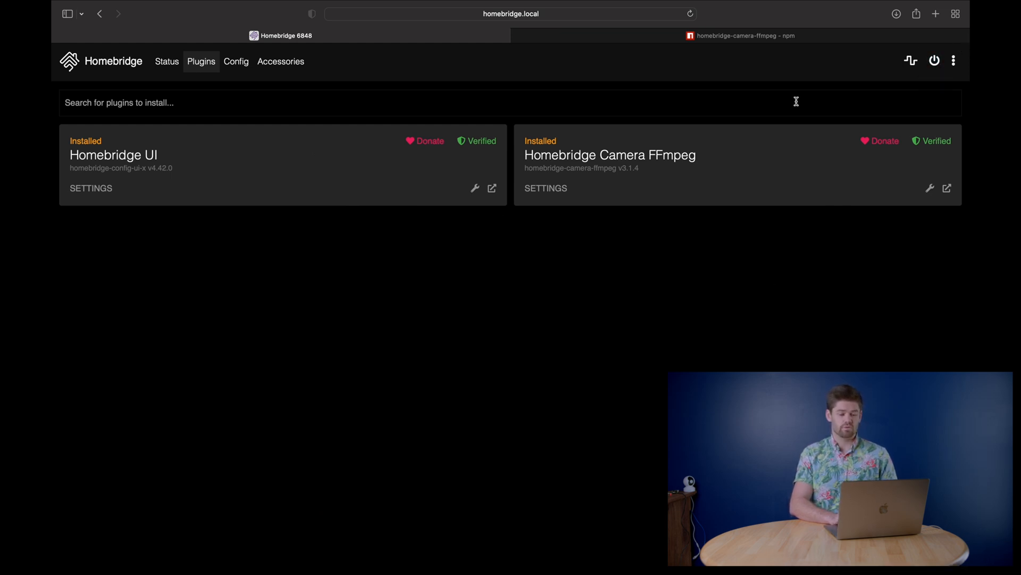
Return to the Plugins list and bring up the Homebridge Config Editor.
{"action": "left_click", "coordinate": [935, 61]}
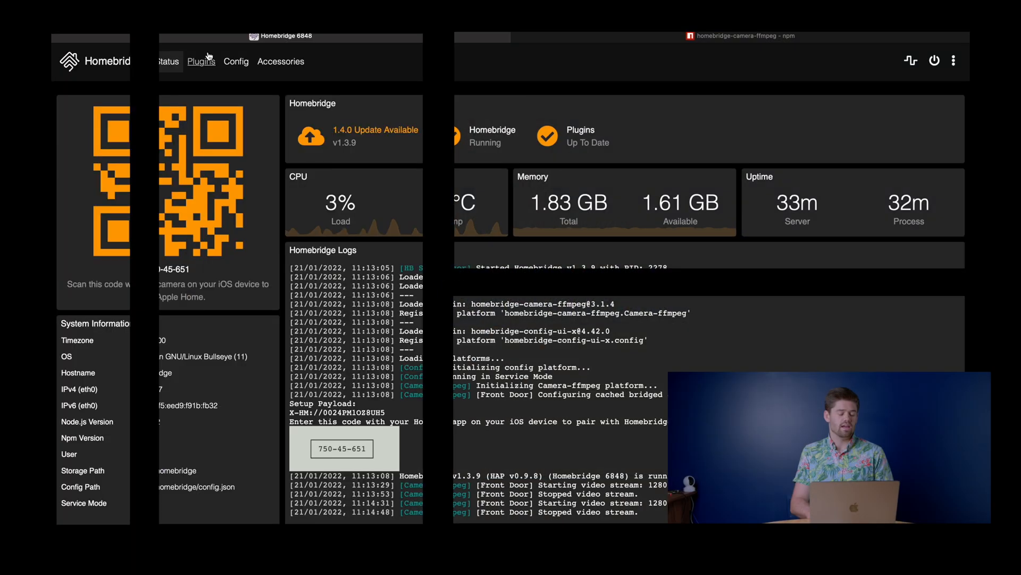
{"action": "left_click", "coordinate": [201, 62]}
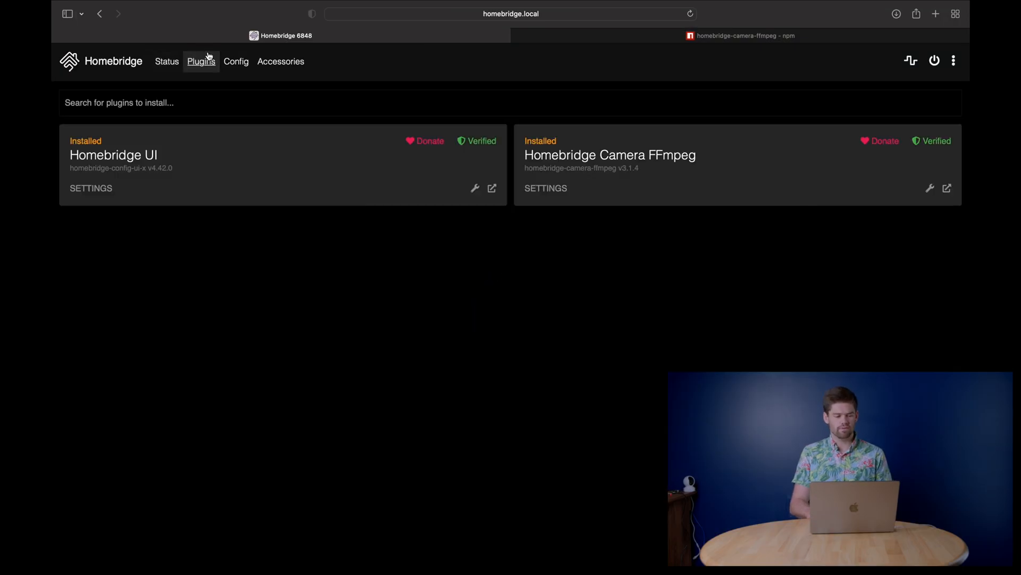
{"action": "left_click", "coordinate": [236, 61]}
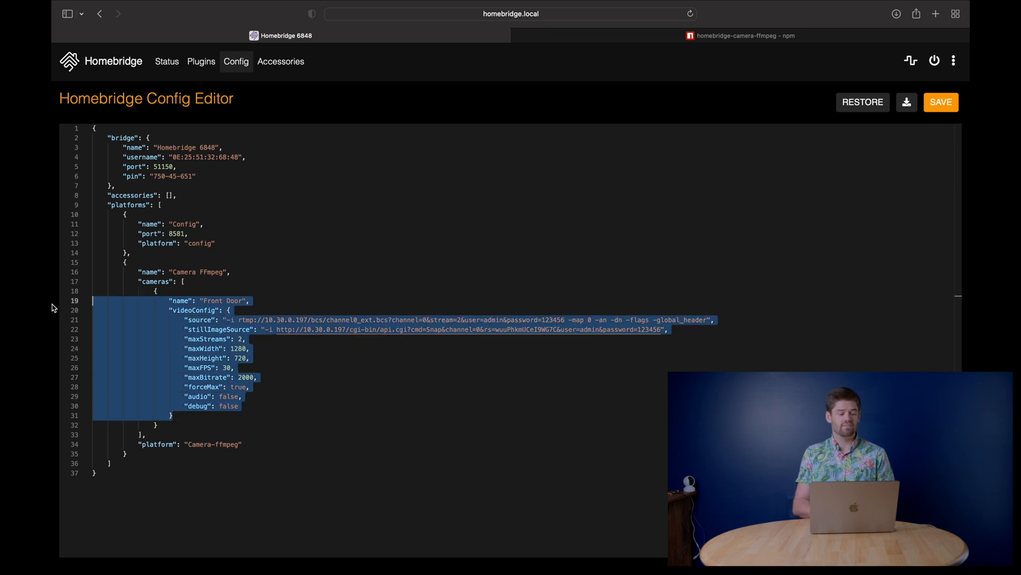
Edit the cameras block to define Front Door with its RTMP source and snapshot URL.
{"action": "left_click", "coordinate": [285, 377]}
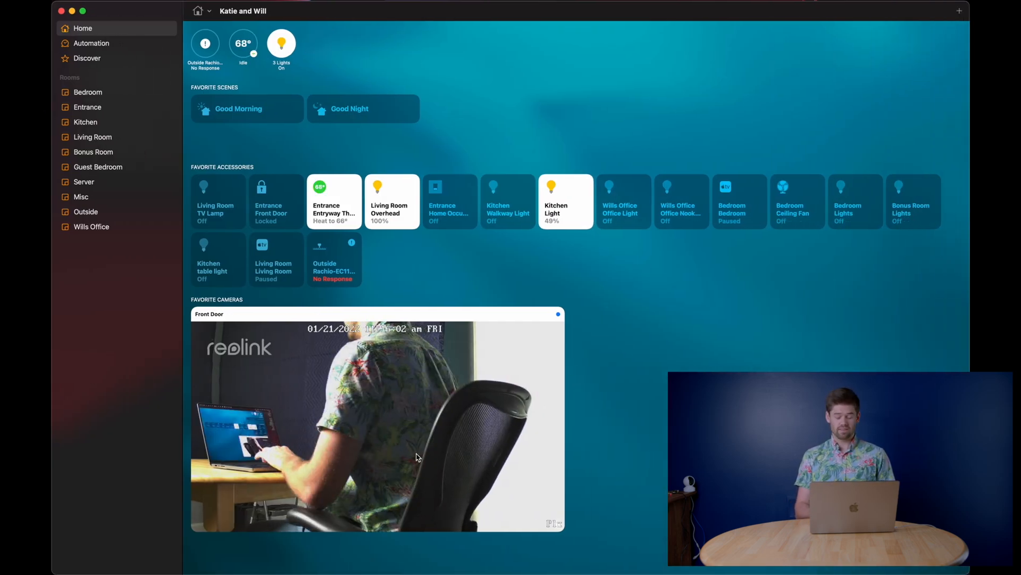
{"action": "mouse_move", "coordinate": [391, 417]}
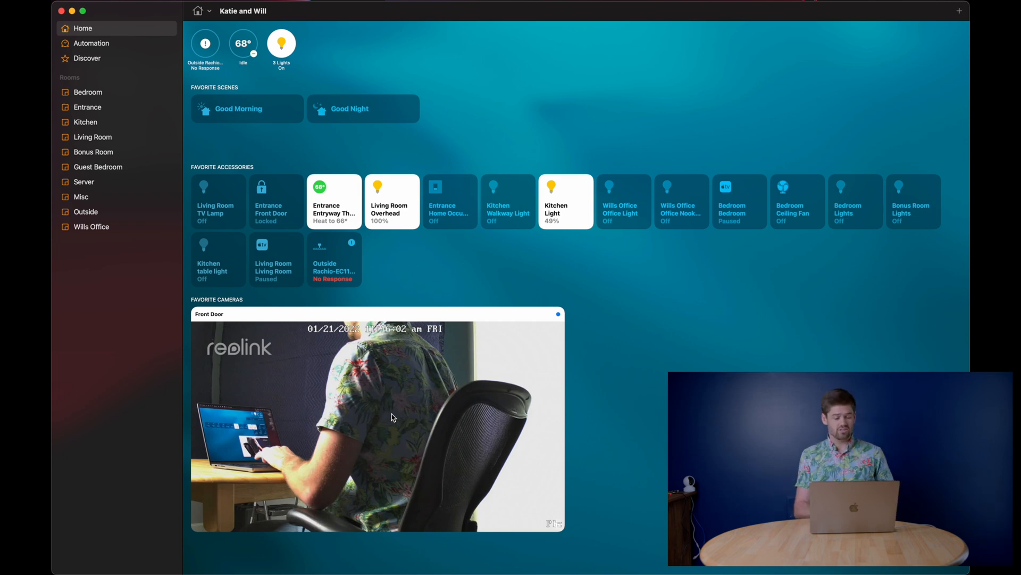
Show the Front Door camera's live feed full-size in Apple Home.
{"action": "double_click", "coordinate": [377, 423]}
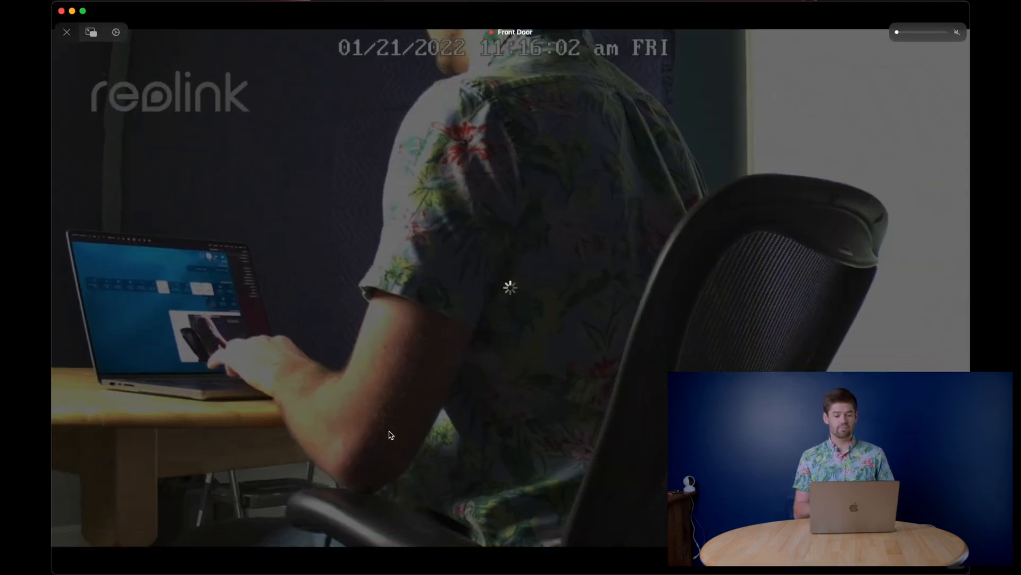